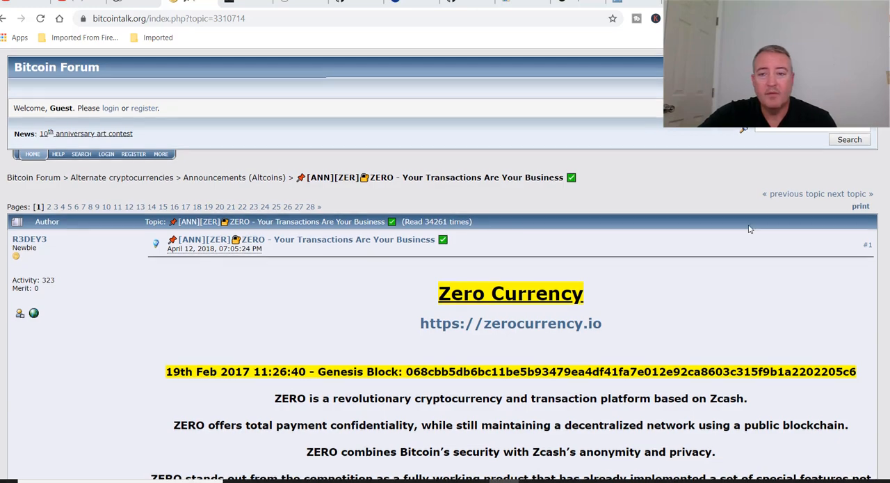
Step: Scroll the WhatToMine GPU calculator down to the profitability table listing Grin, Zero (ZER), Zcoin, Swap and Nicehash
scroll("down", 3)
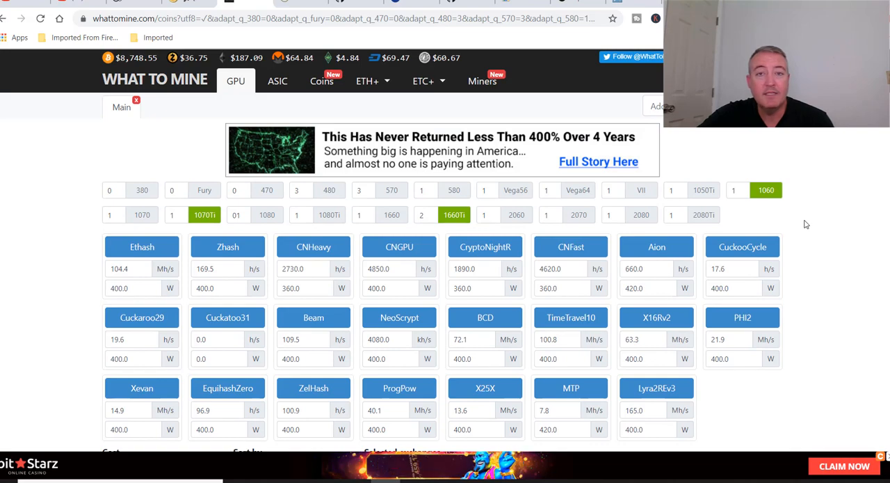
mouse_move(807, 223)
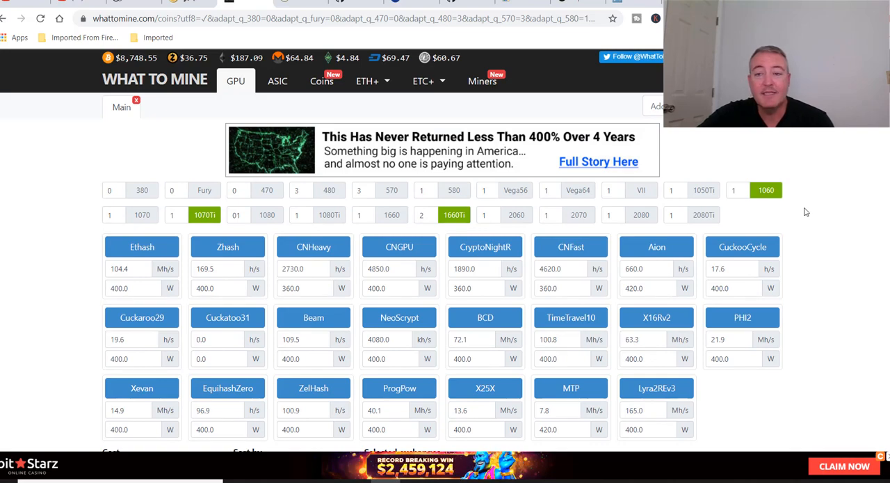
scroll("down", 3)
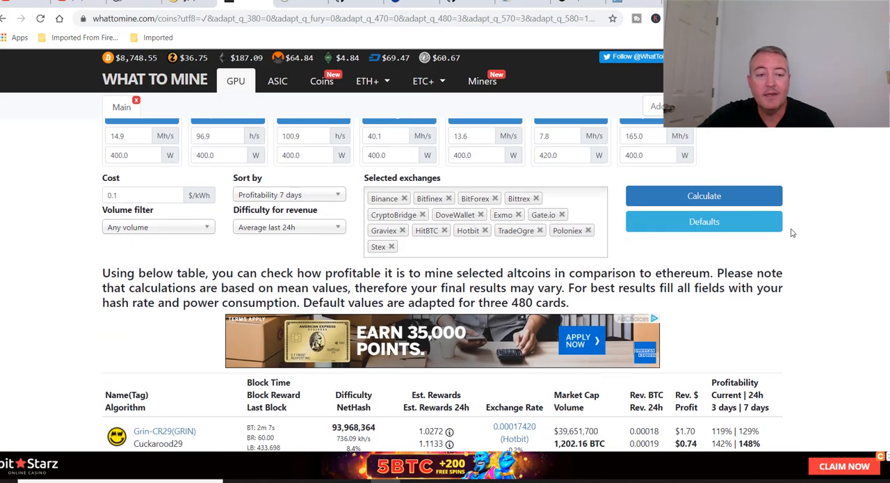
scroll("down", 3)
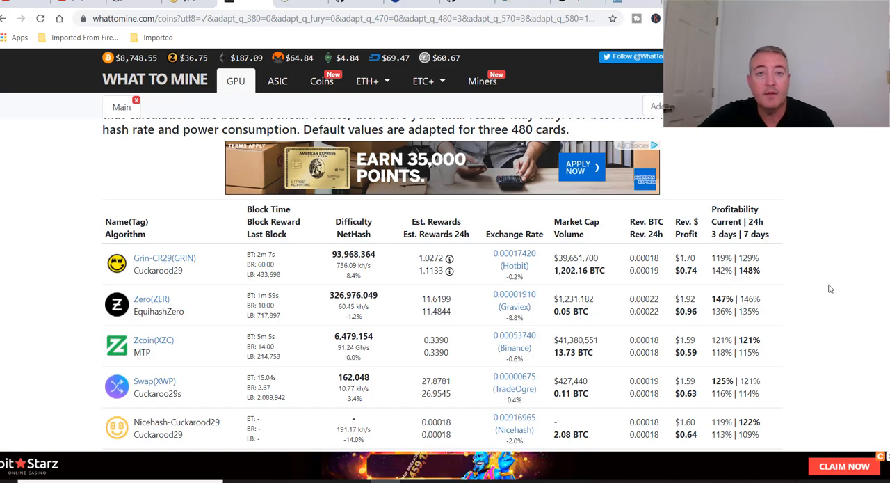
mouse_move(299, 2)
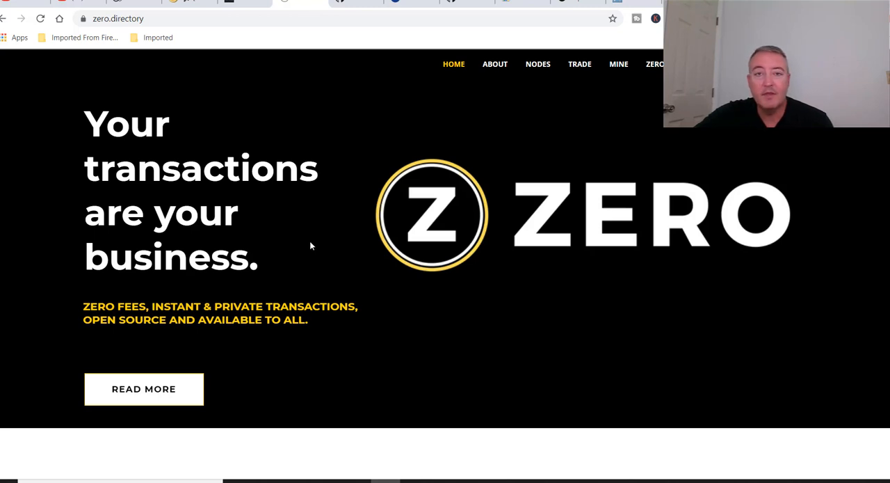
Step: Browse down the zero.directory home page and go to its About Us page via the top navigation
scroll("down", 3)
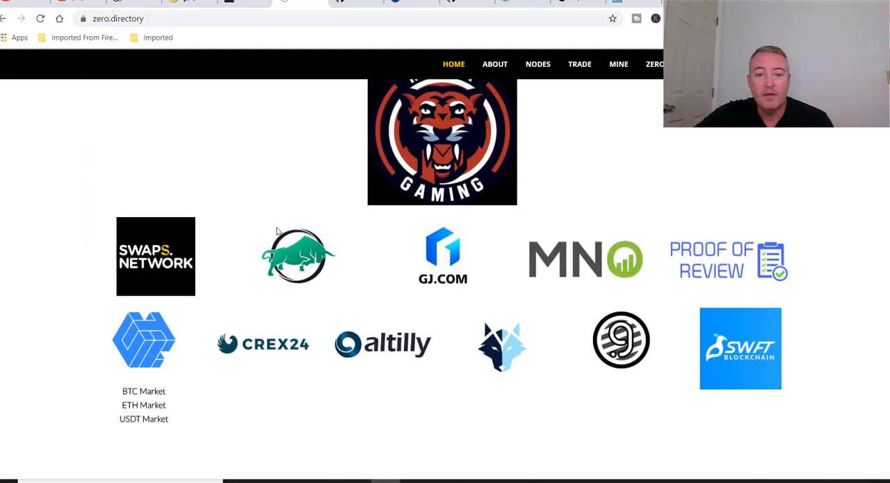
scroll("down", 3)
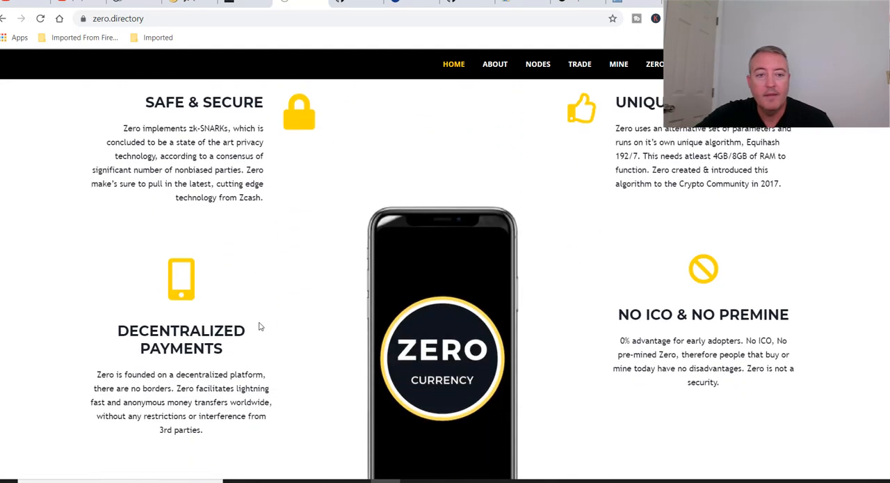
mouse_move(192, 167)
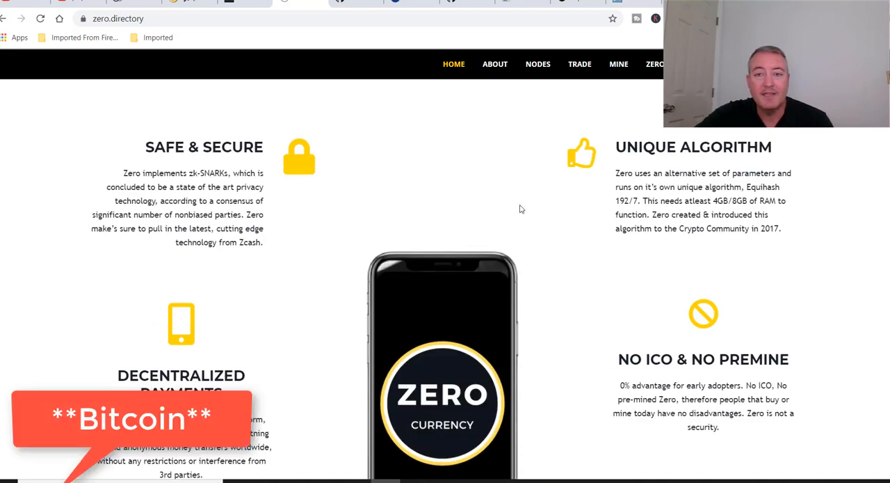
left_click(495, 64)
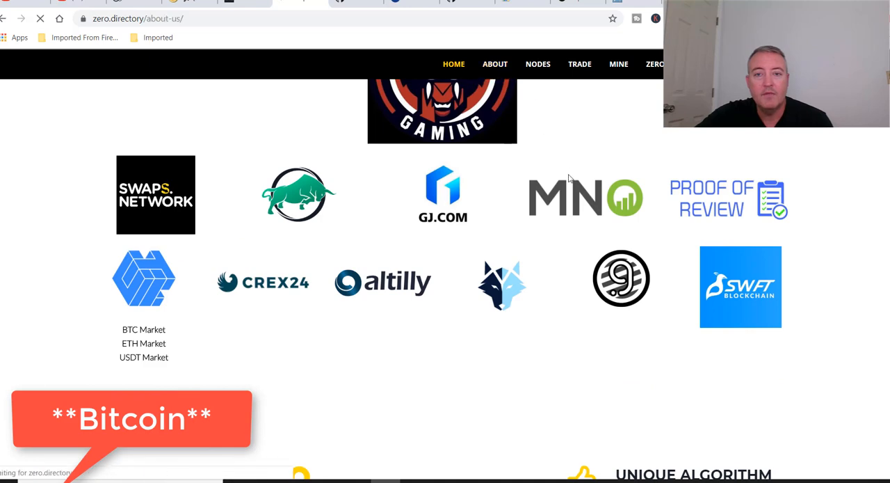
left_click(496, 64)
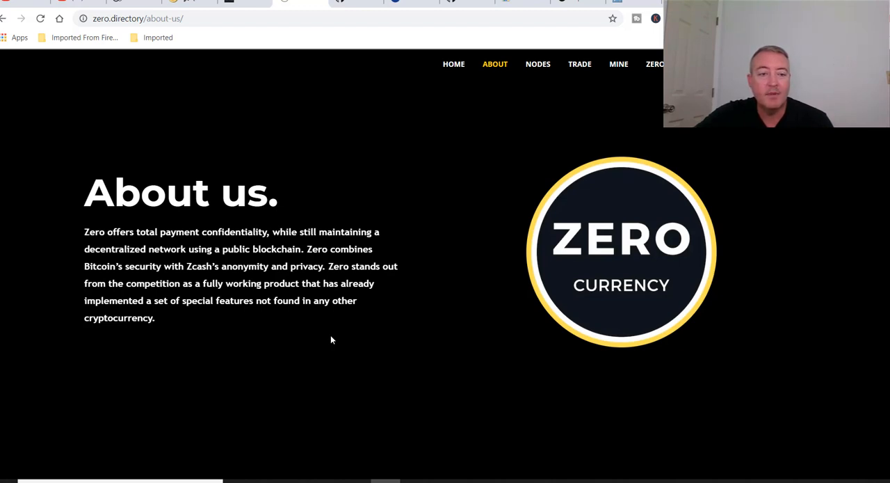
mouse_move(328, 334)
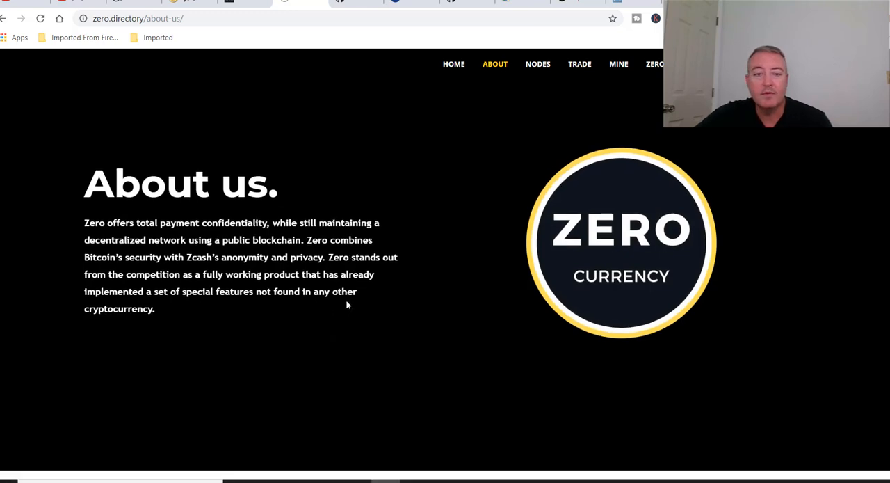
scroll("down", 3)
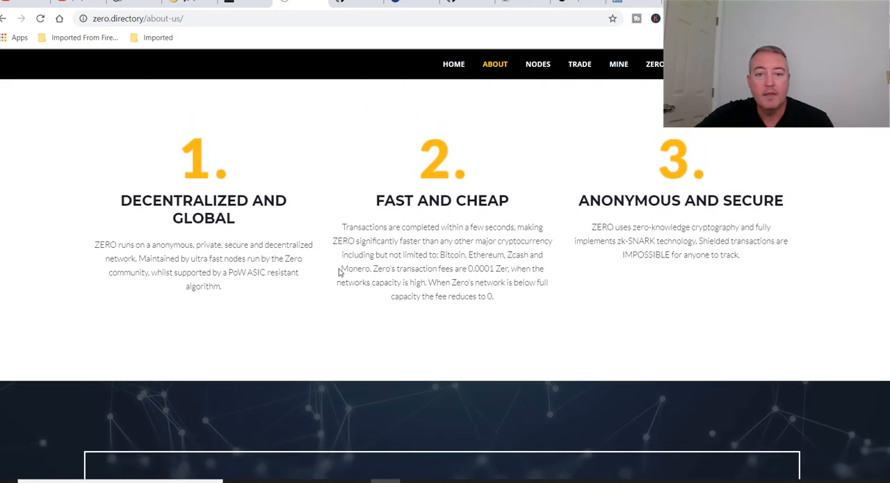
scroll("down", 3)
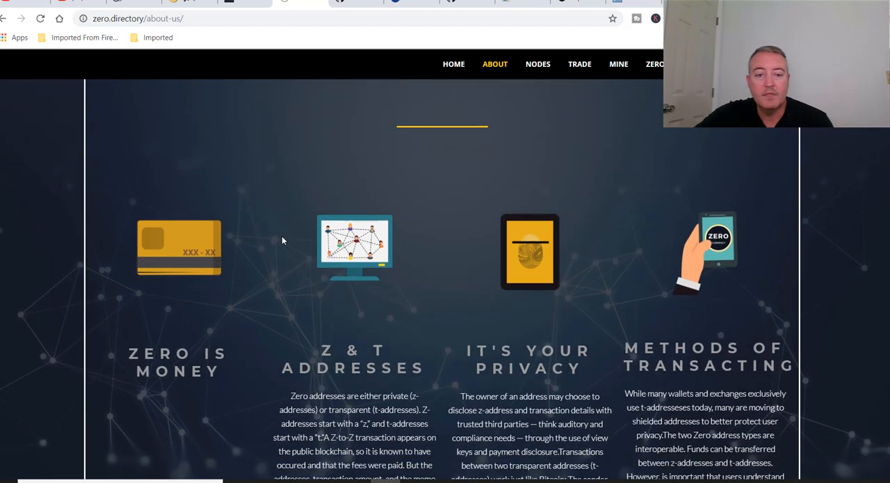
scroll("down", 3)
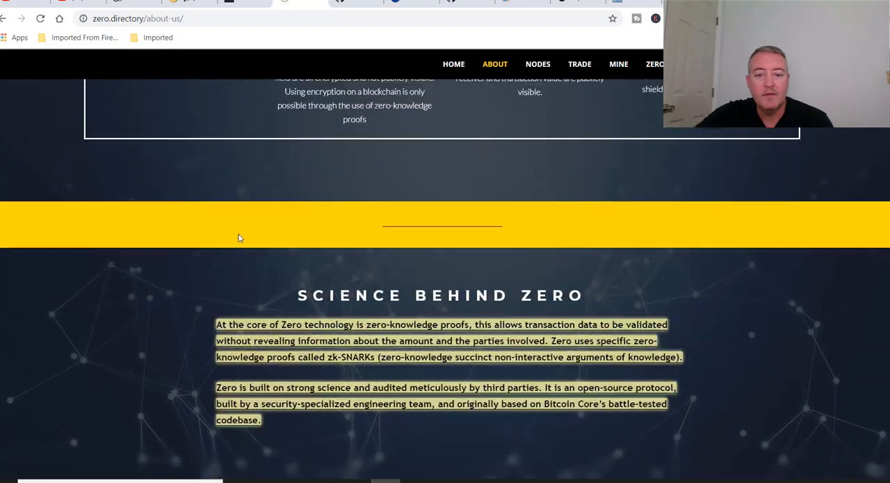
scroll("down", 3)
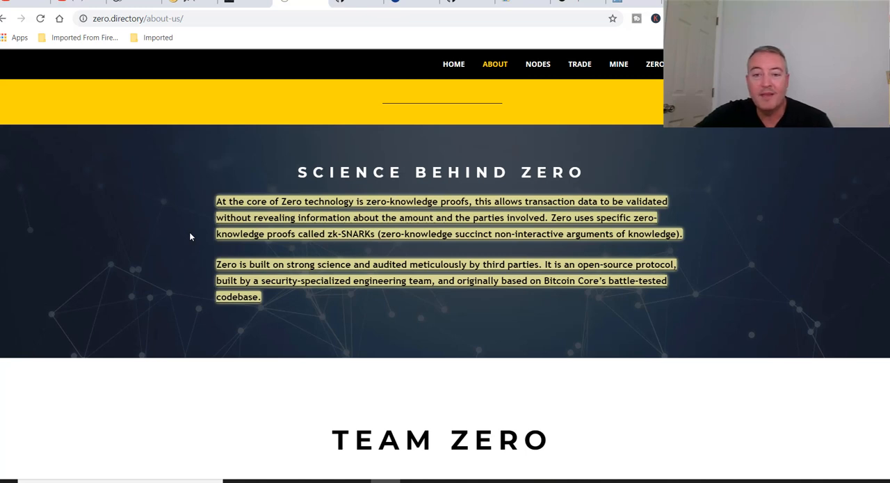
mouse_move(178, 236)
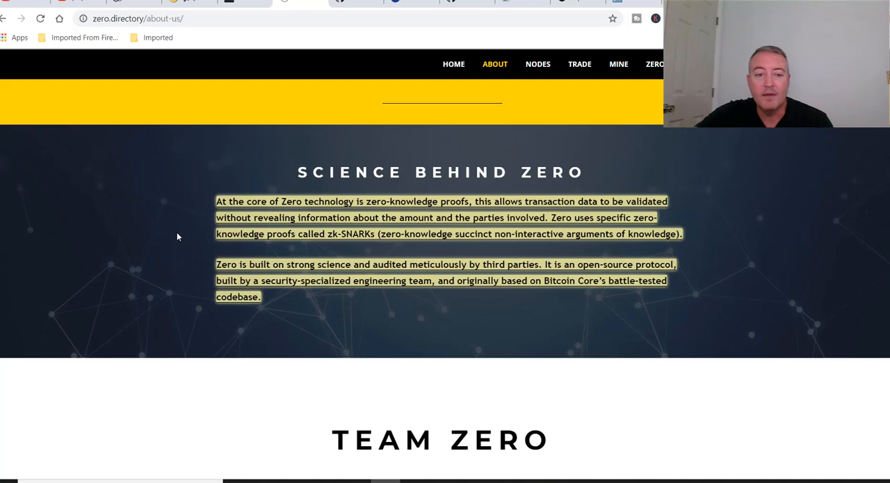
scroll("down", 3)
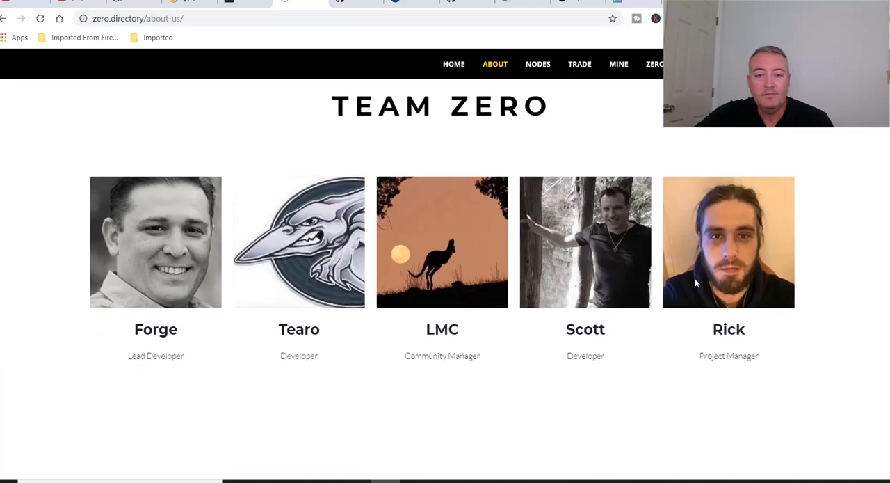
scroll("down", 3)
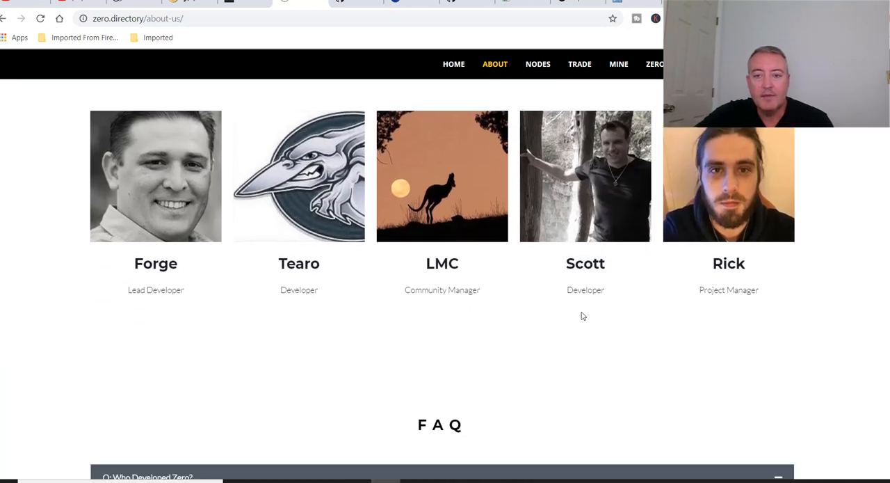
scroll("down", 3)
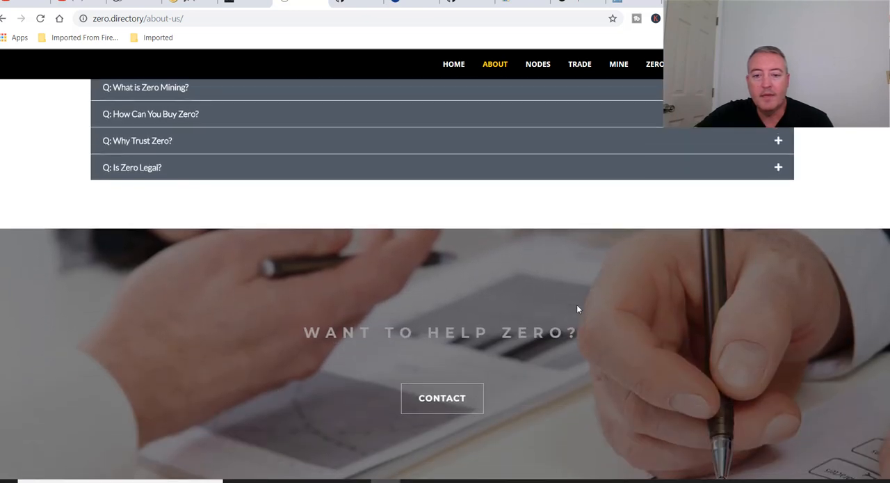
scroll("down", 3)
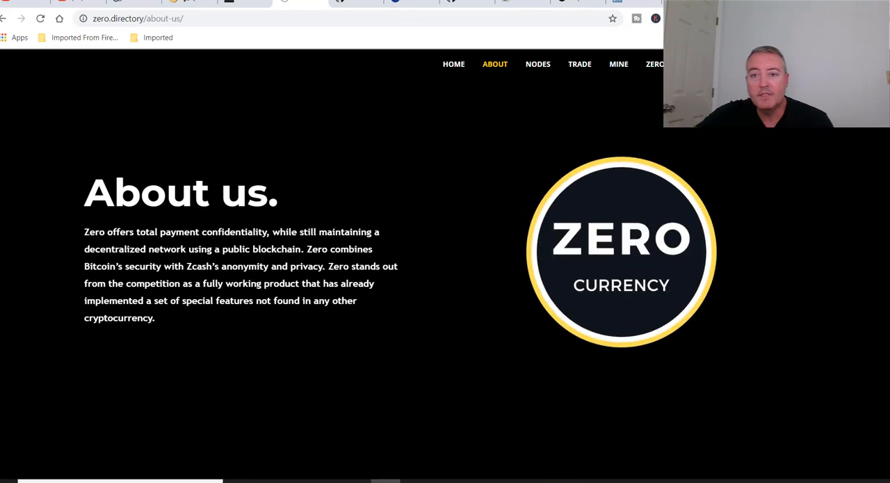
mouse_move(480, 131)
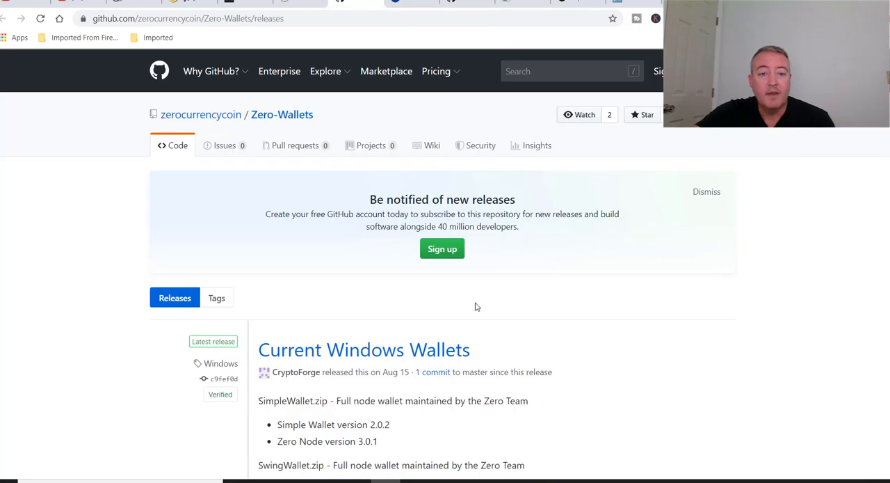
Step: Review the Zero-Wallets releases' Current Windows Wallets assets, then switch to the ZelCore wallet
scroll("down", 3)
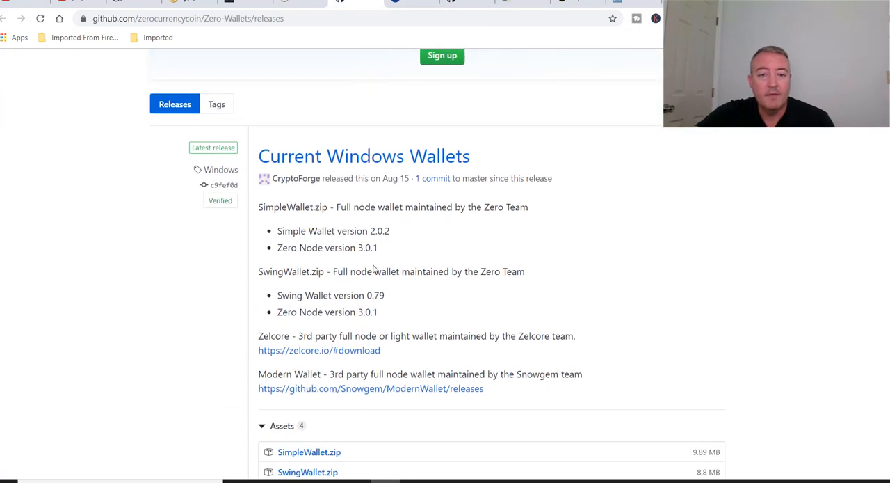
scroll("down", 3)
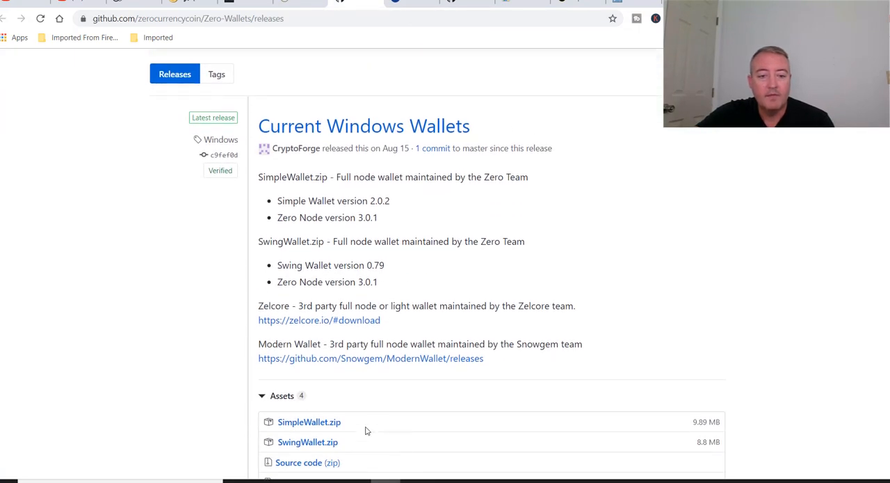
scroll("down", 3)
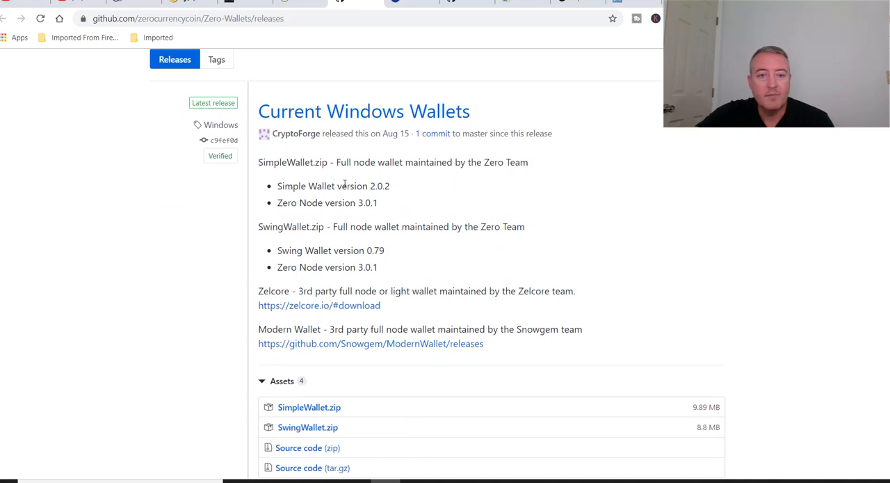
mouse_move(434, 203)
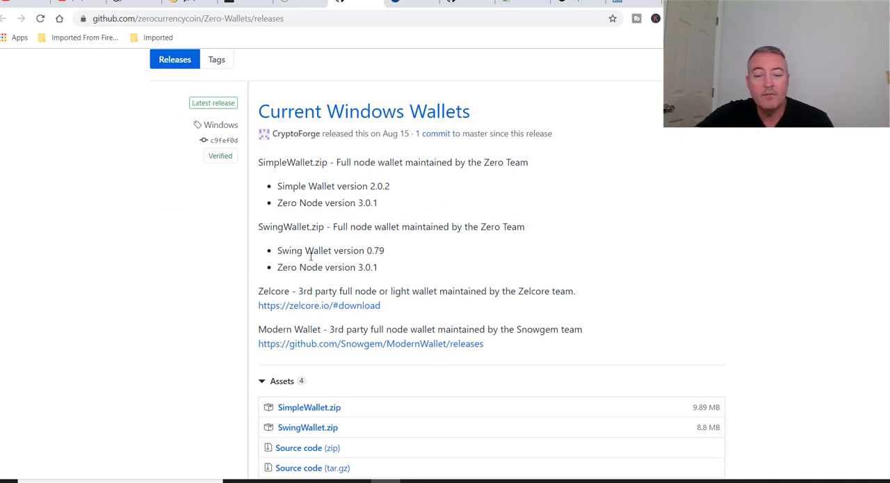
mouse_move(466, 239)
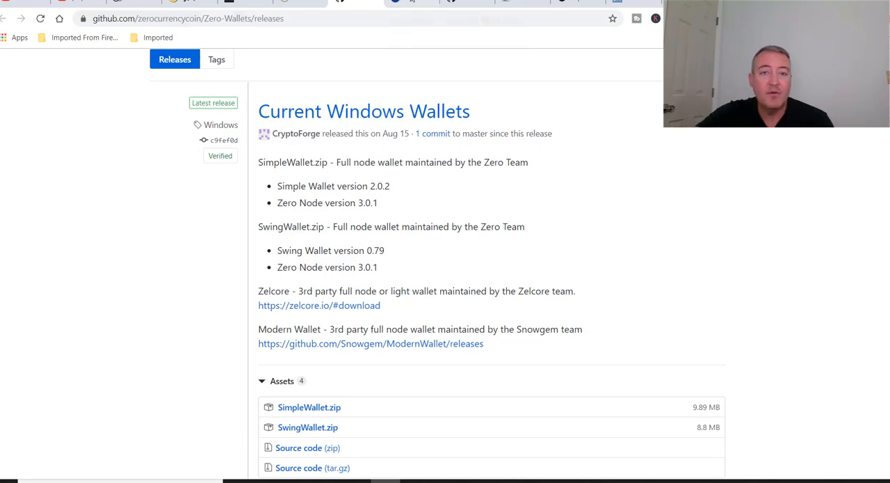
left_click(320, 306)
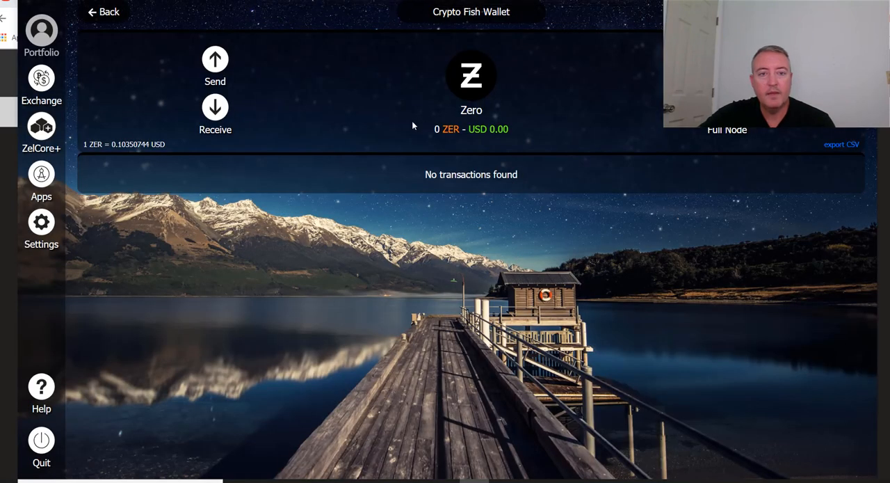
mouse_move(409, 95)
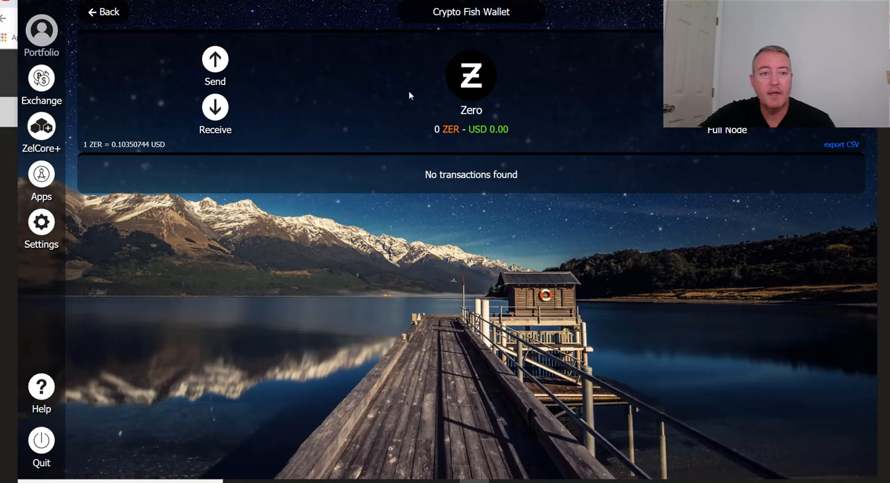
Step: Show the Crypto Fish Wallet Zero receive address with its QR code in ZelCore
left_click(214, 112)
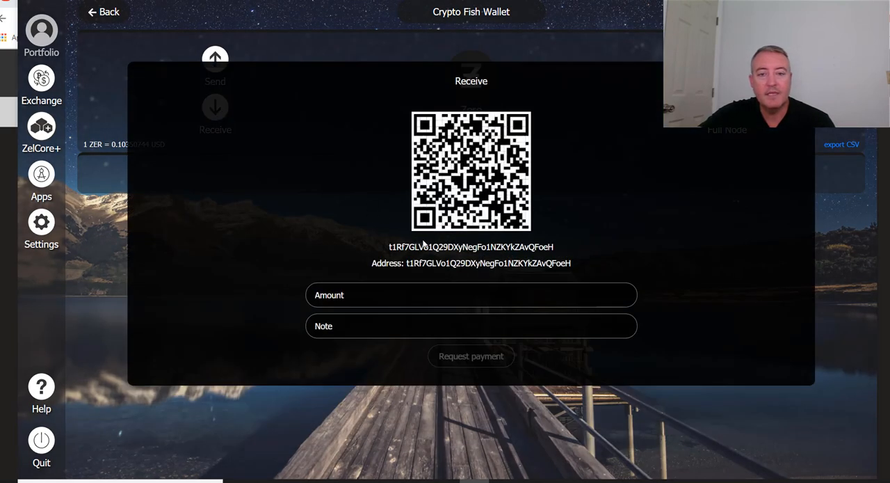
left_click(470, 247)
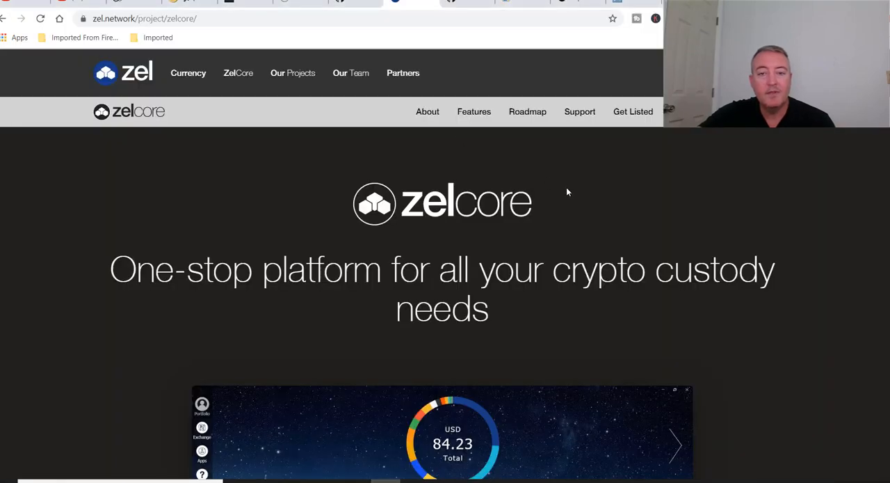
mouse_move(824, 225)
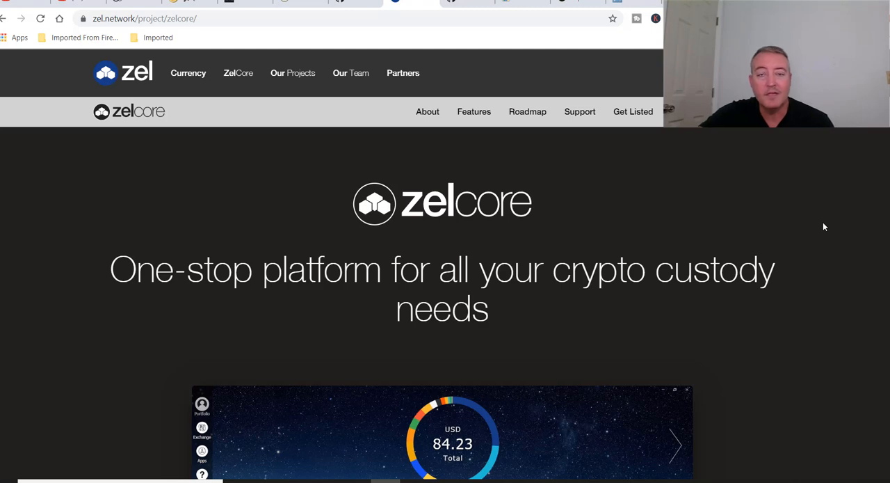
mouse_move(510, 234)
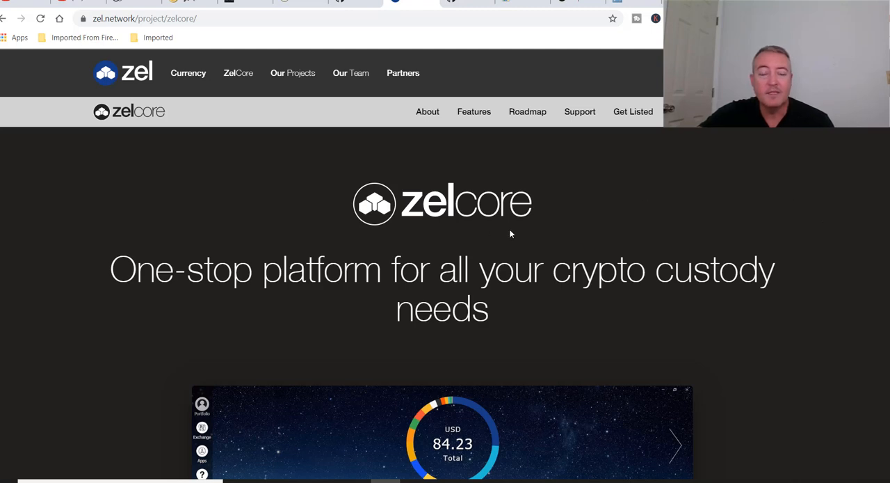
scroll("down", 3)
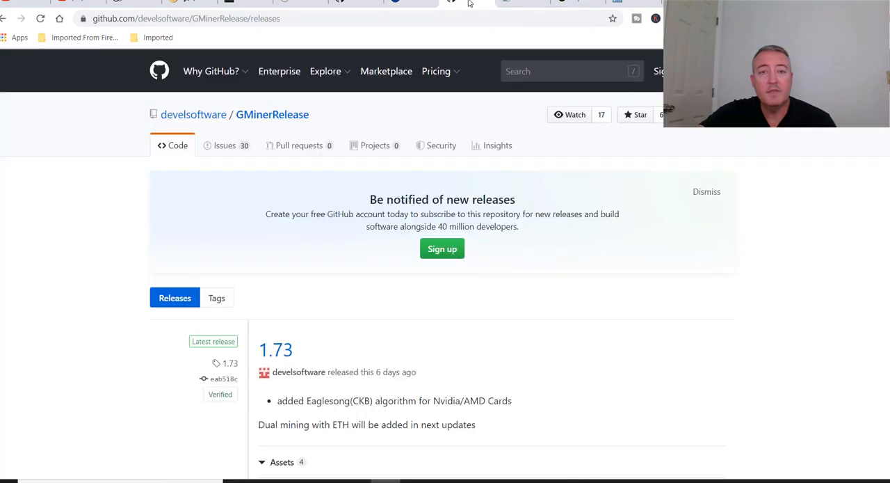
mouse_move(565, 294)
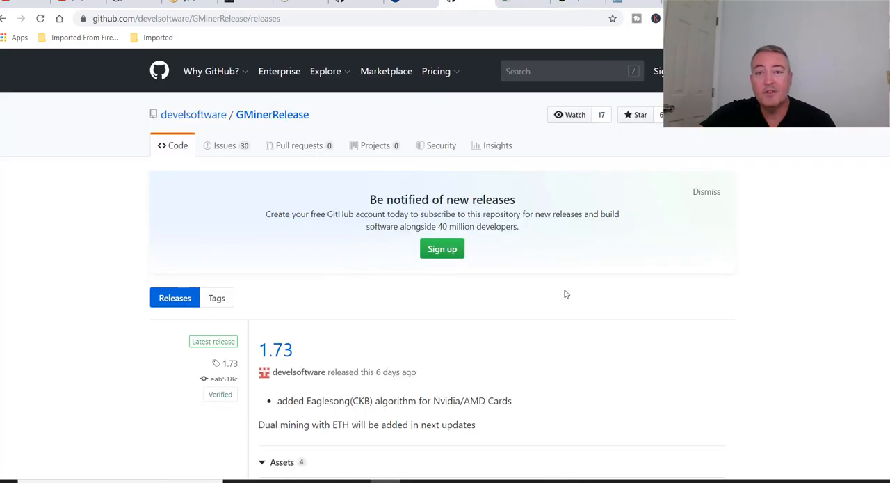
Step: Scroll to GMiner 1.73's assets showing the Linux and Windows 64-bit archives and source code
scroll("down", 3)
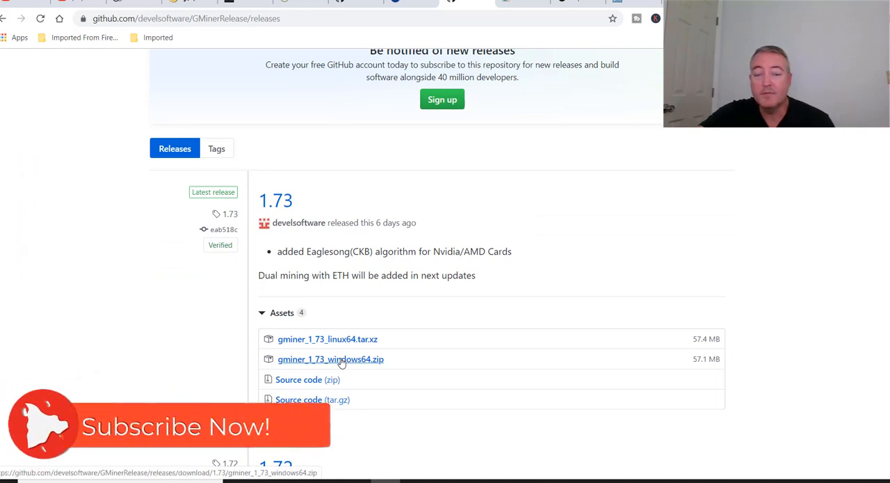
mouse_move(347, 339)
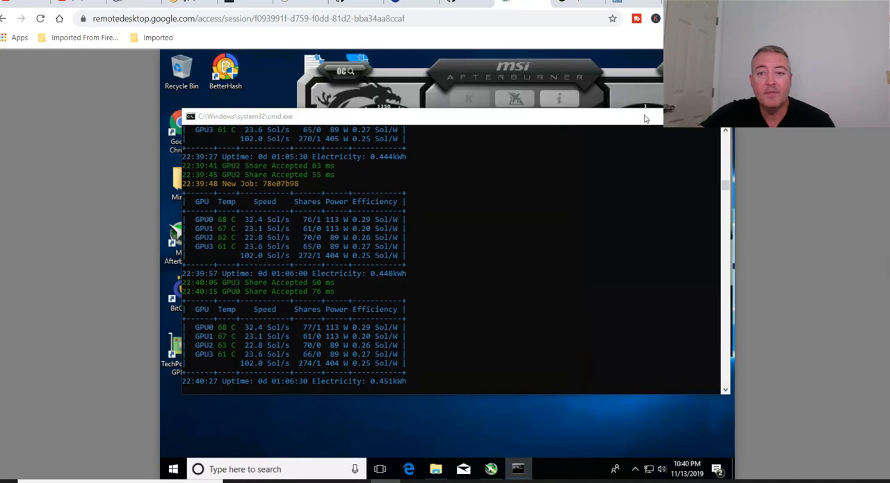
mouse_move(458, 430)
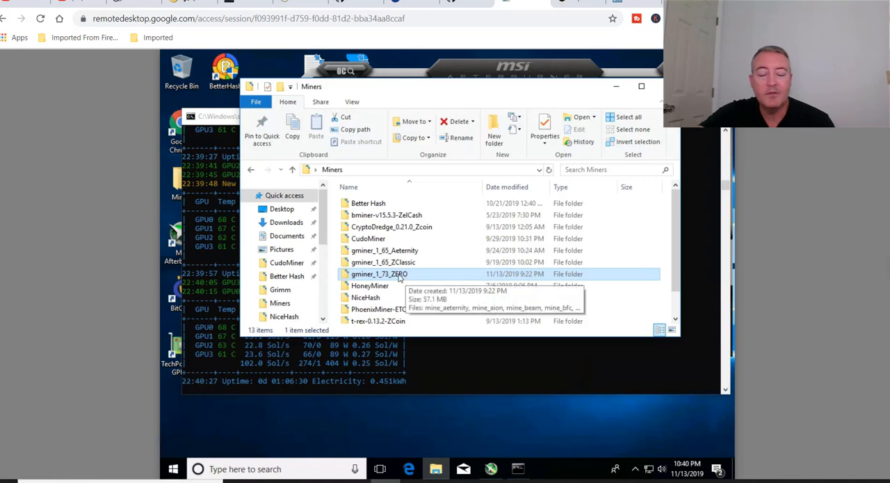
Step: Inside gminer_1_73_ZERO on the remote rig, edit the mine_zero batch file in Notepad to reveal its Equihub command line
double_click(378, 274)
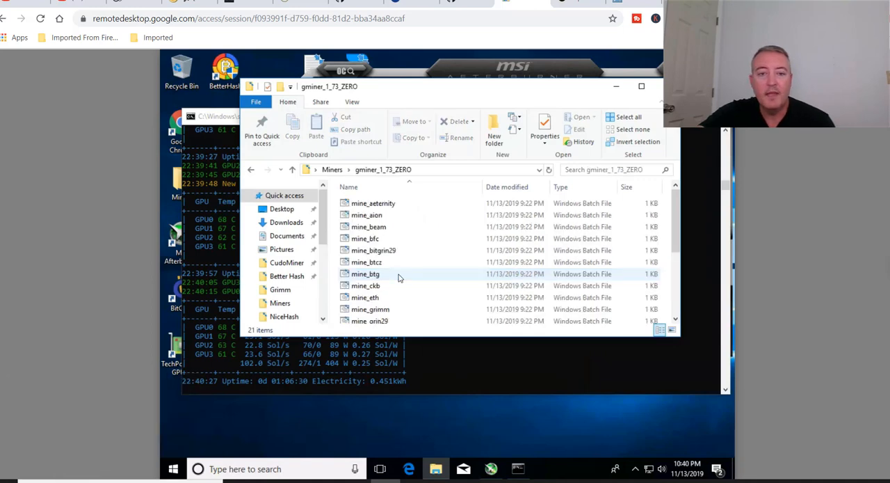
scroll("down", 3)
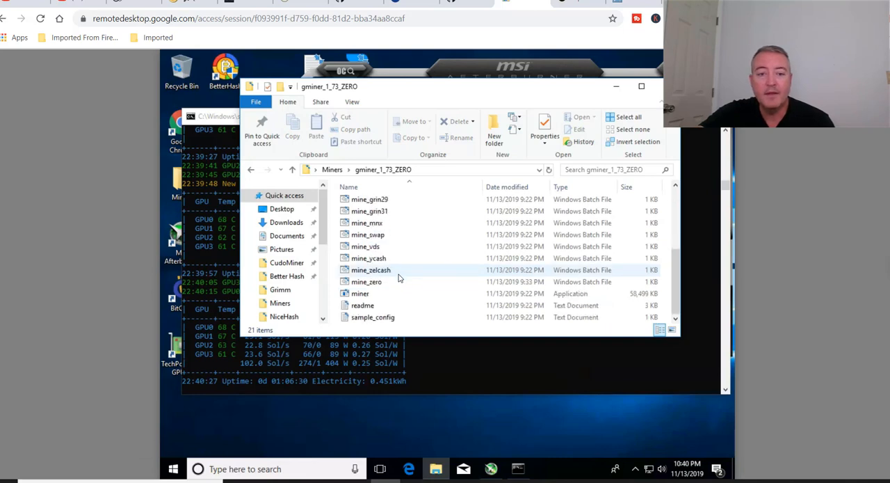
left_click(367, 281)
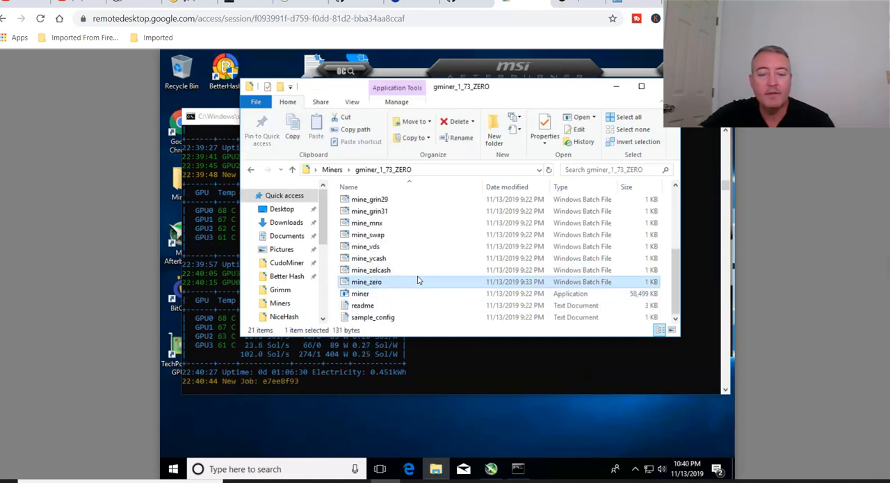
right_click(368, 281)
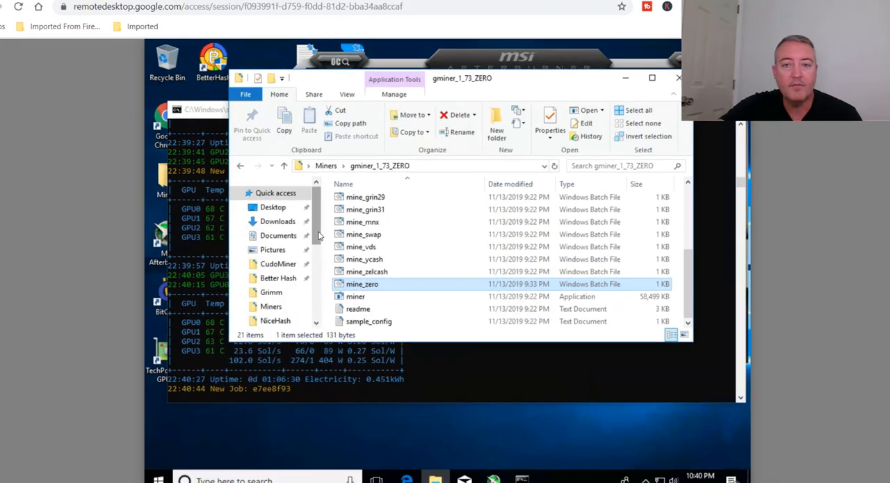
double_click(362, 283)
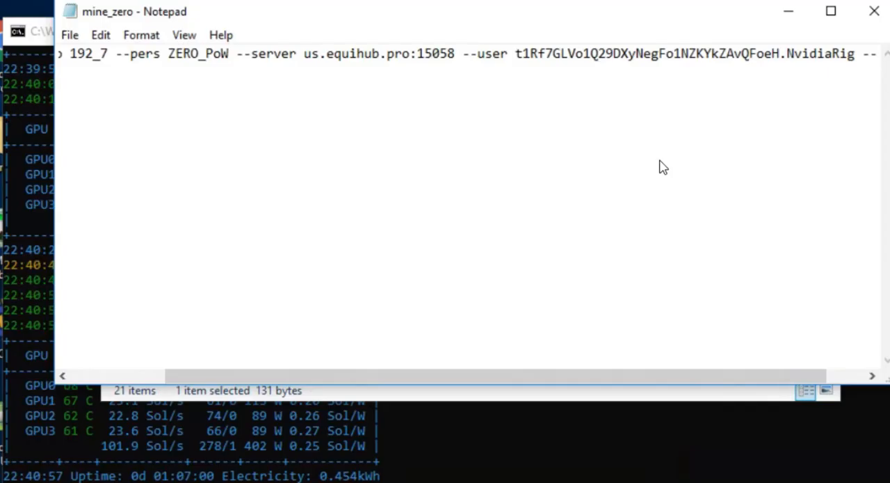
mouse_move(542, 58)
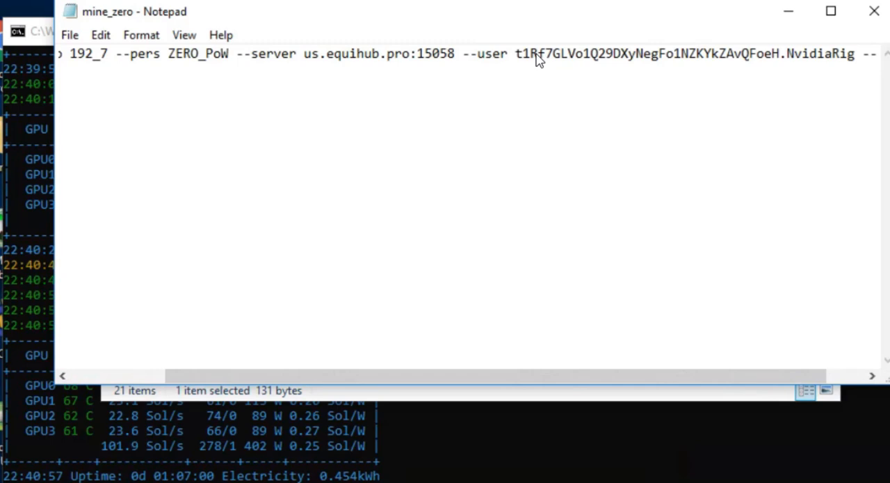
mouse_move(830, 69)
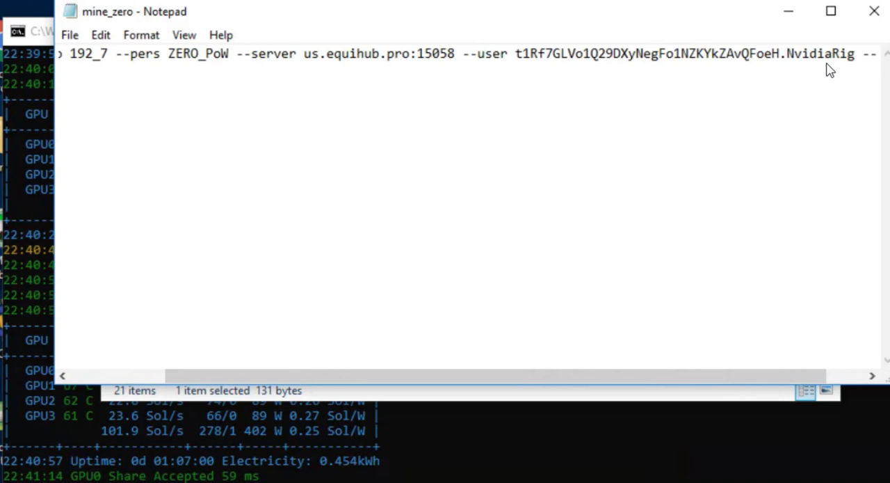
mouse_move(828, 62)
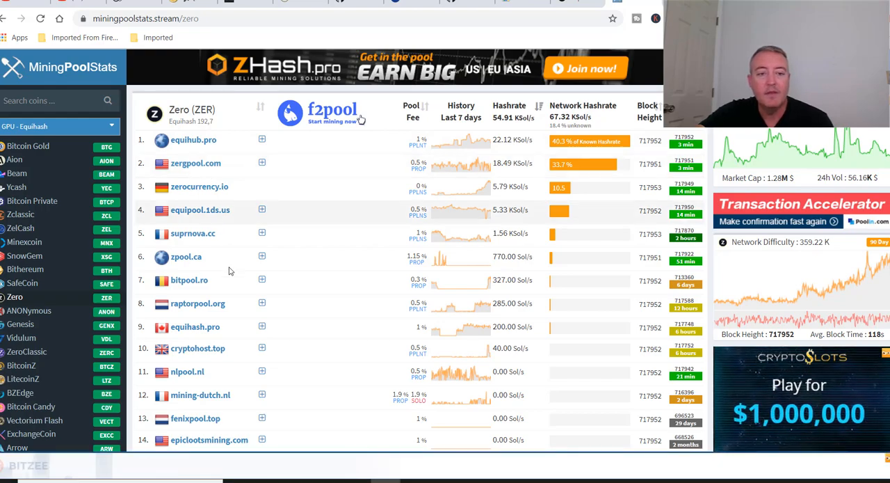
scroll("down", 3)
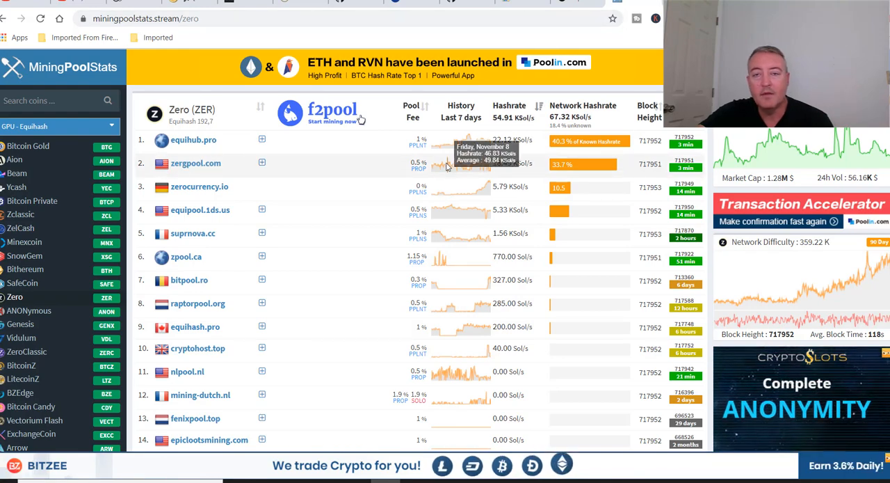
left_click(193, 139)
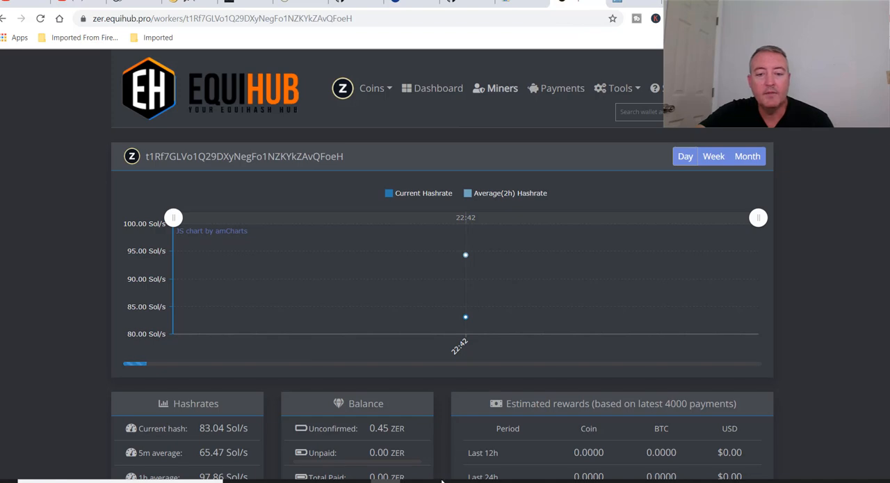
Step: Return to the remote rig's desktop and close mine_zero in Notepad, leaving the GMiner ZERO folder showing
left_click(579, 3)
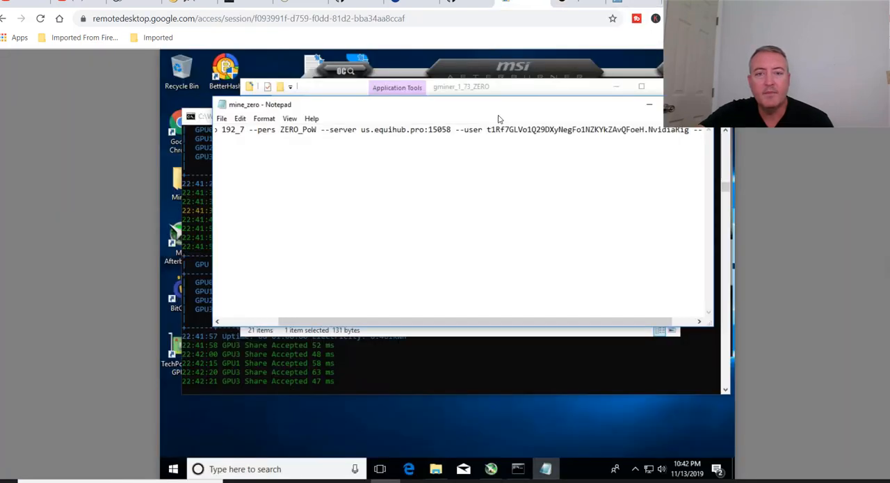
mouse_move(350, 137)
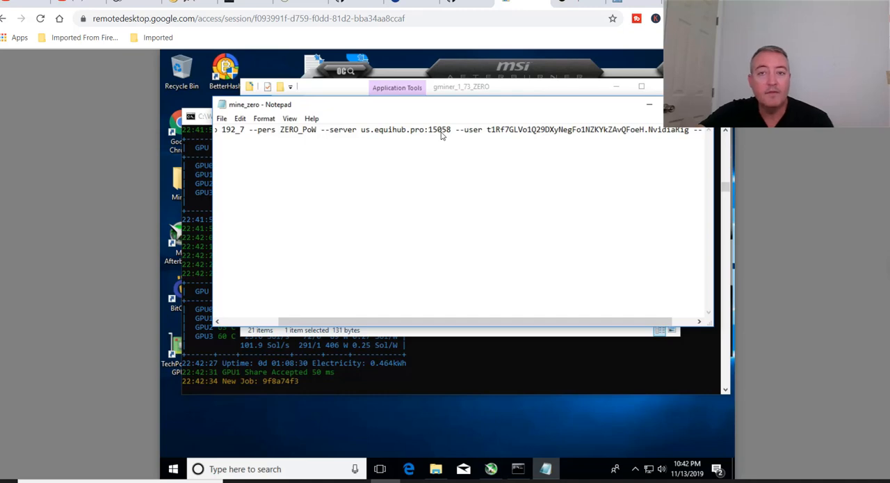
mouse_move(365, 128)
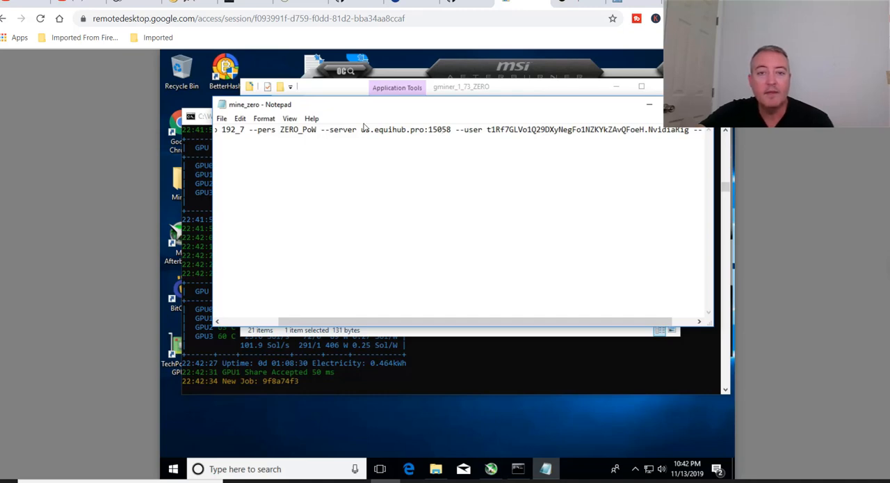
mouse_move(434, 131)
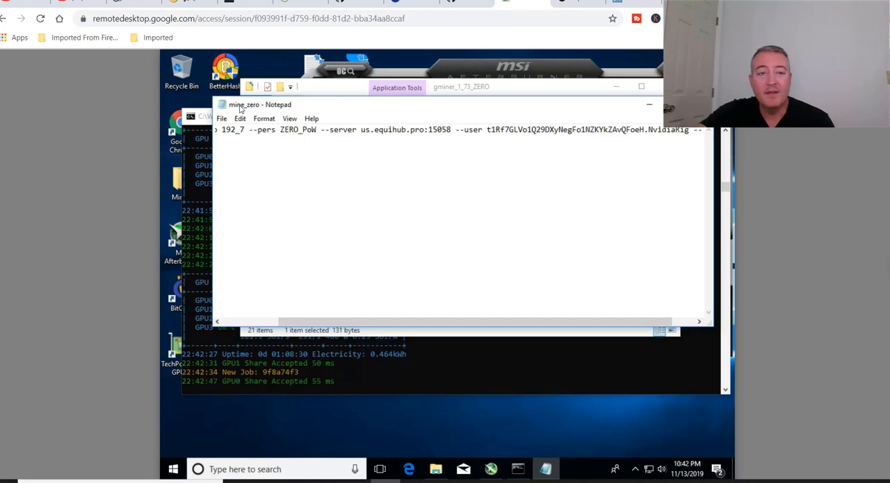
left_click(221, 117)
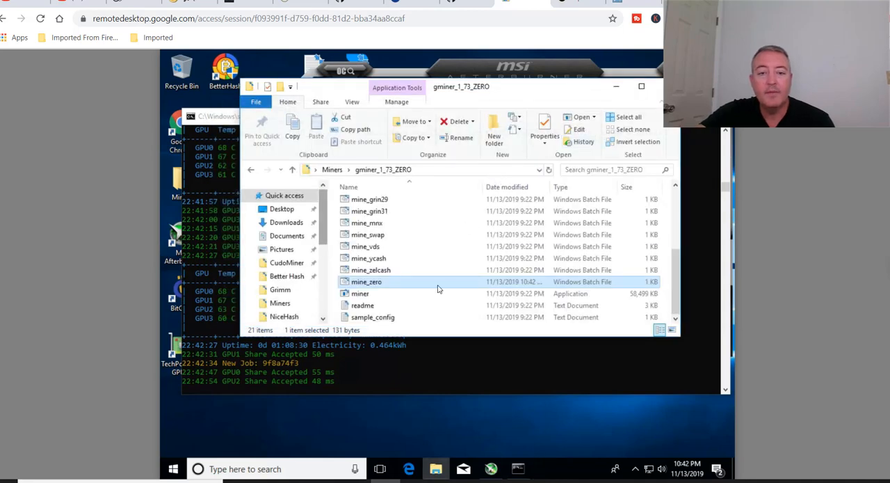
mouse_move(367, 281)
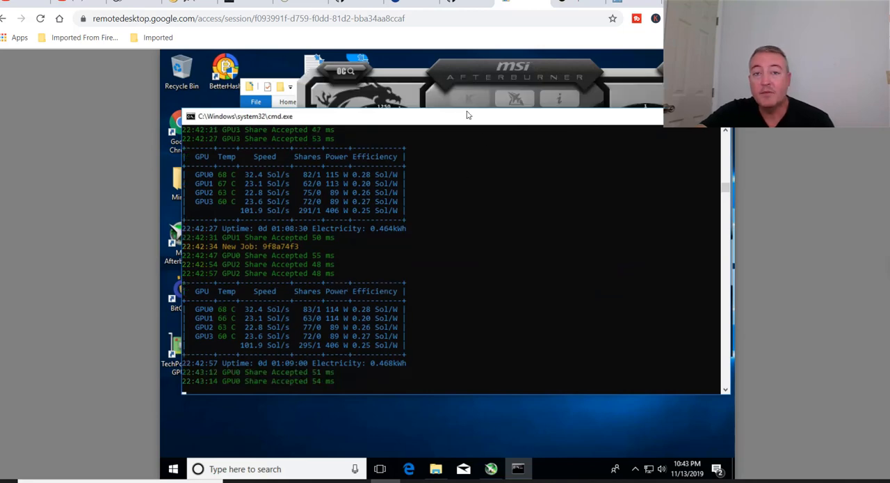
Step: Bring MSI Afterburner forward and review clock, memory and temperature readouts across the rig's GTX 1660 Ti cards
left_click(514, 72)
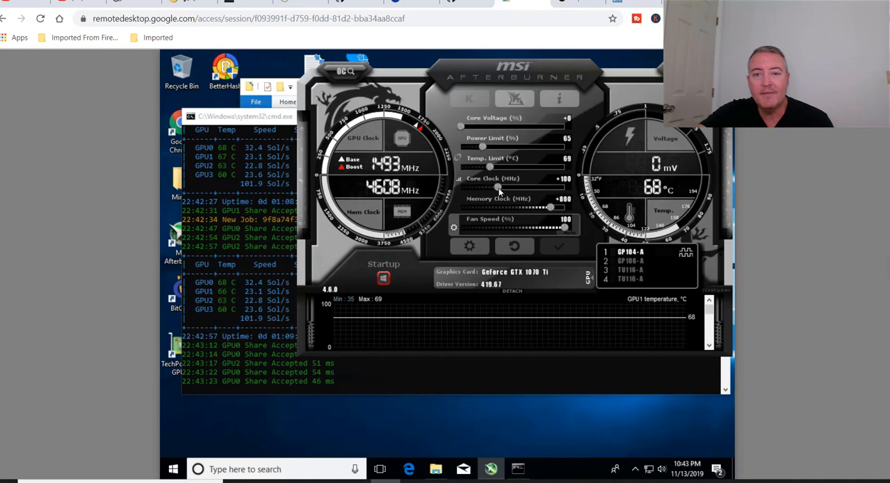
mouse_move(498, 188)
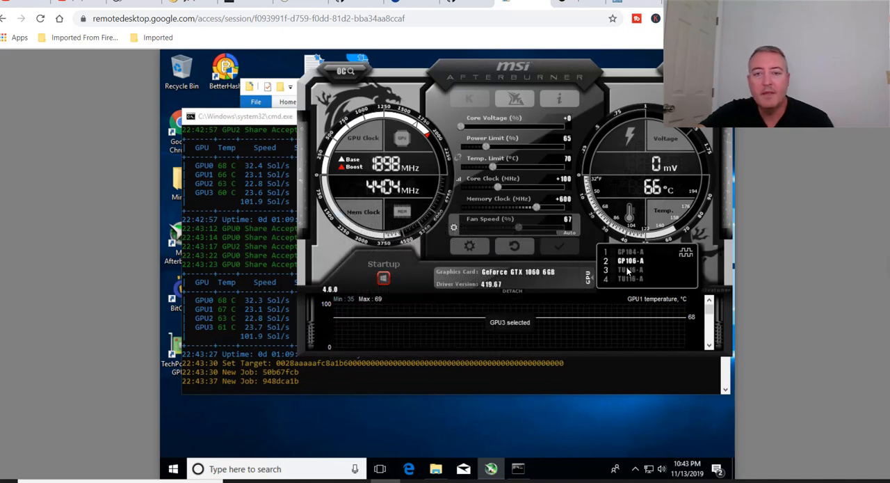
left_click(628, 270)
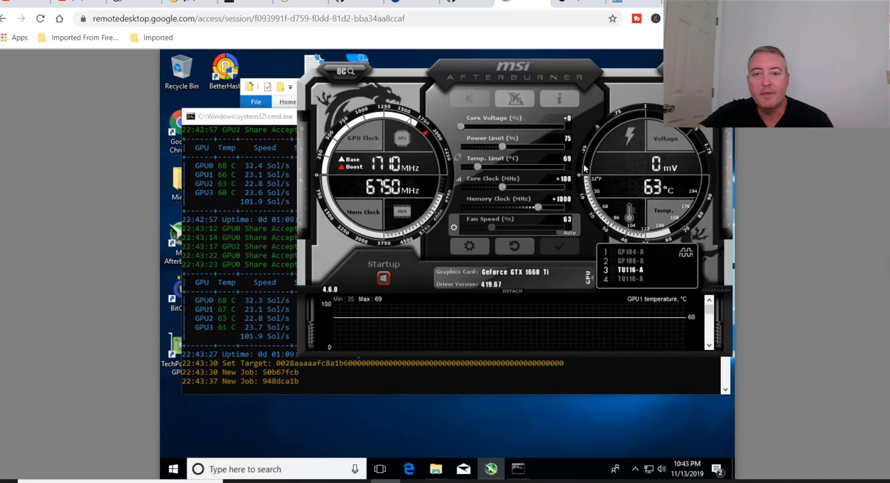
mouse_move(578, 184)
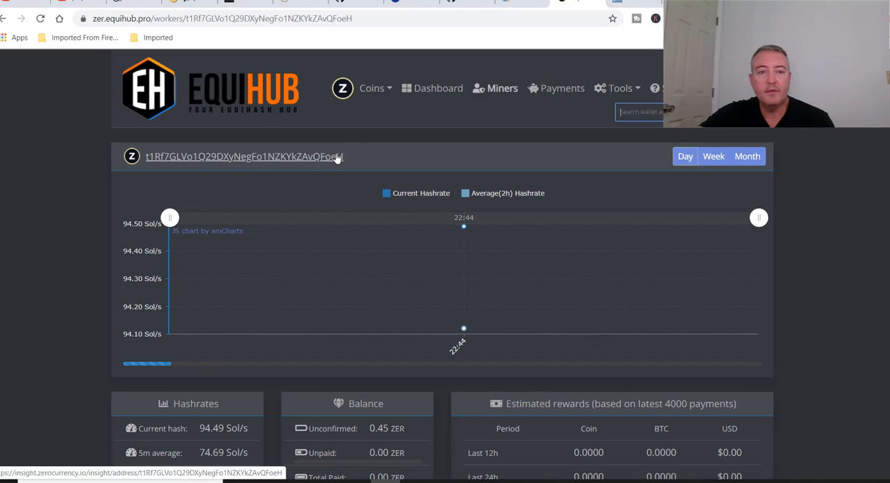
Step: Scroll the Equihub worker page to its ~94 Sol/s hashrate, unconfirmed ZER balance and estimated rewards panels
scroll("down", 3)
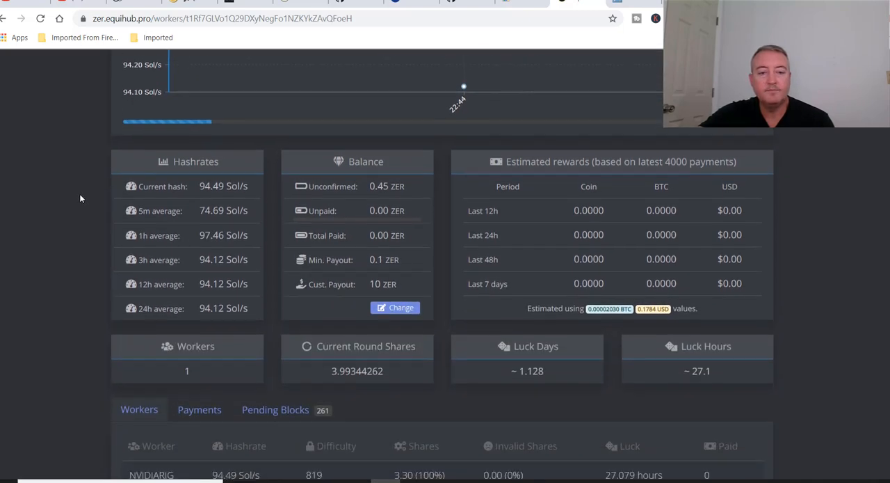
scroll("down", 3)
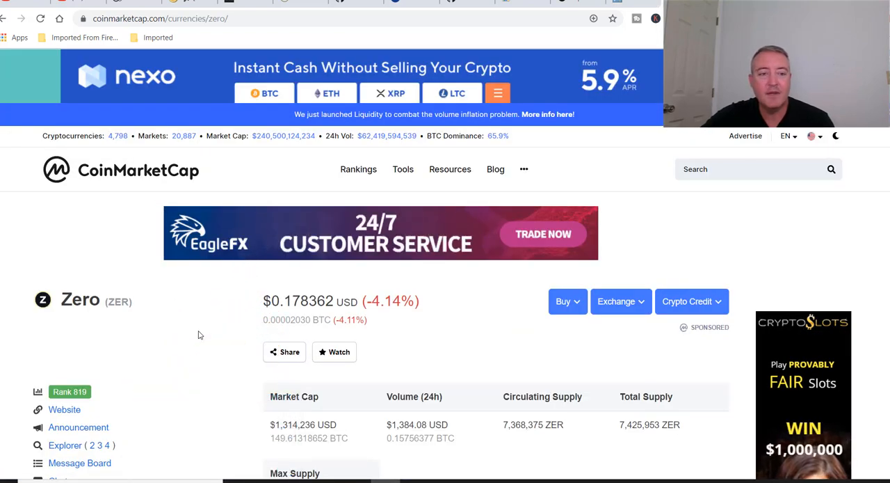
Step: Review Zero's CoinMarketCap price charts since 2017, then return to the overview showing the $0.178362 price
scroll("down", 3)
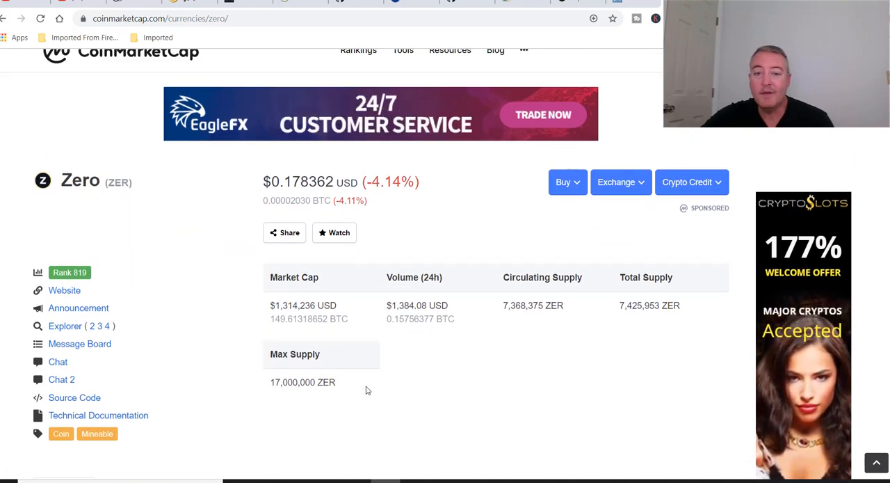
scroll("down", 3)
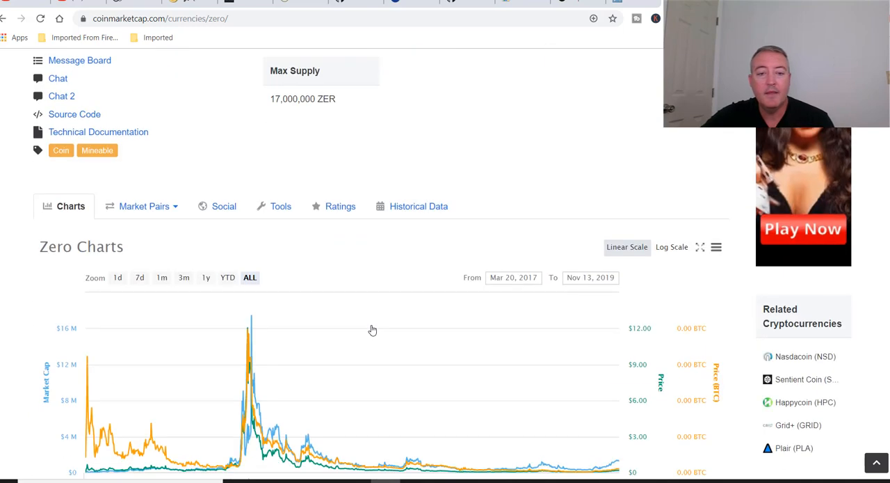
scroll("down", 3)
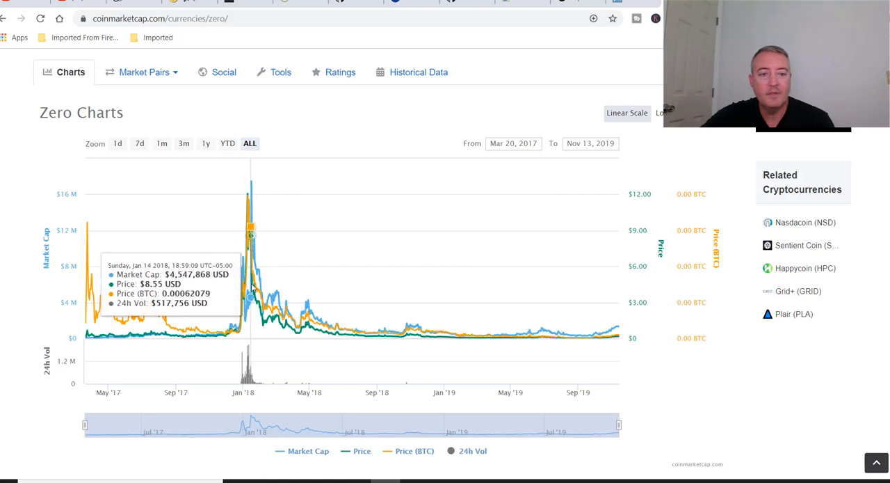
mouse_move(252, 285)
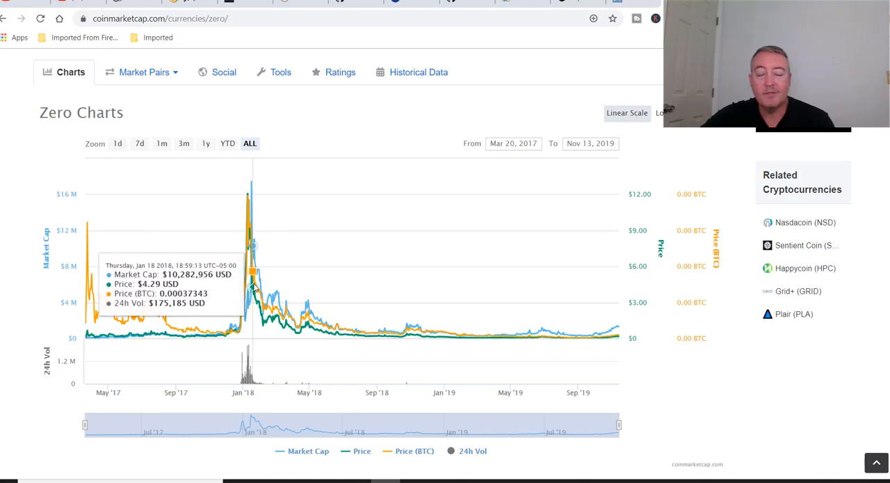
mouse_move(597, 319)
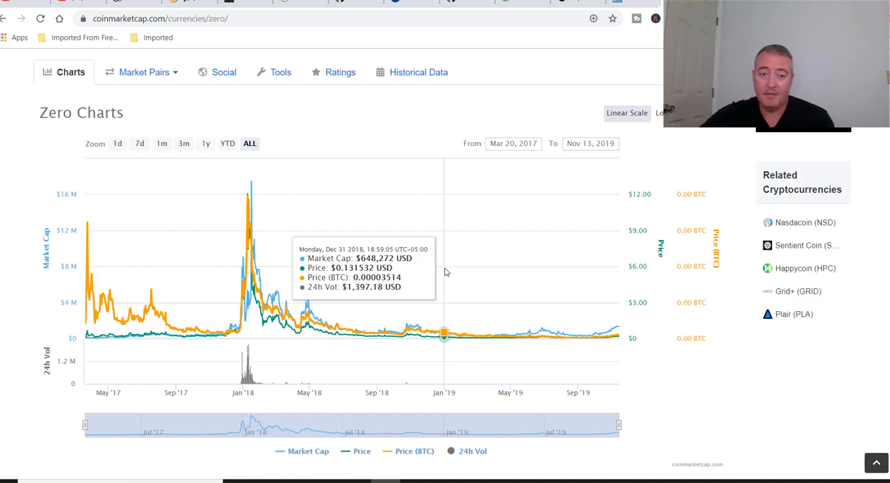
scroll("up", 3)
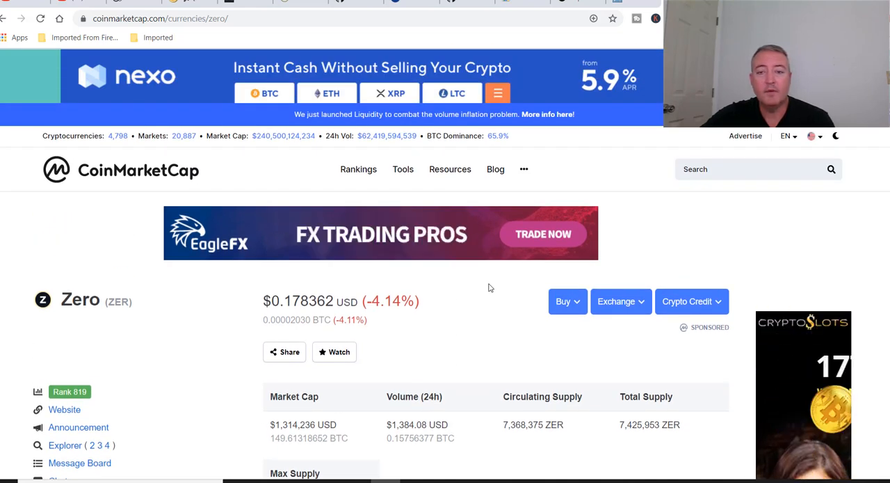
mouse_move(718, 253)
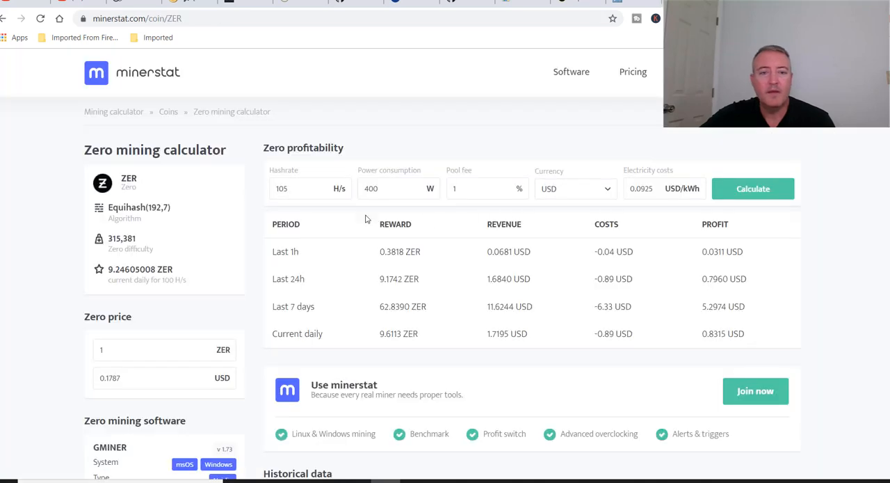
Step: View minerstat's Zero calculator showing about $0.80 daily profit for 105 H/s at 400 W
left_click(299, 189)
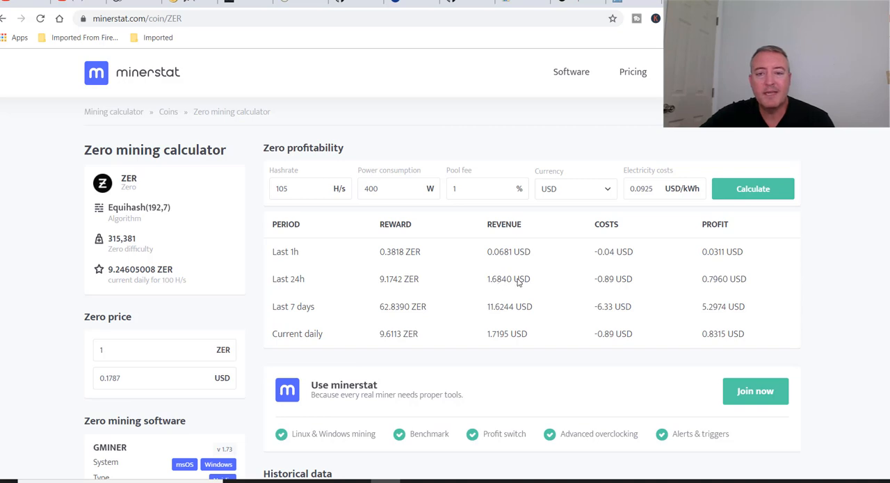
mouse_move(721, 283)
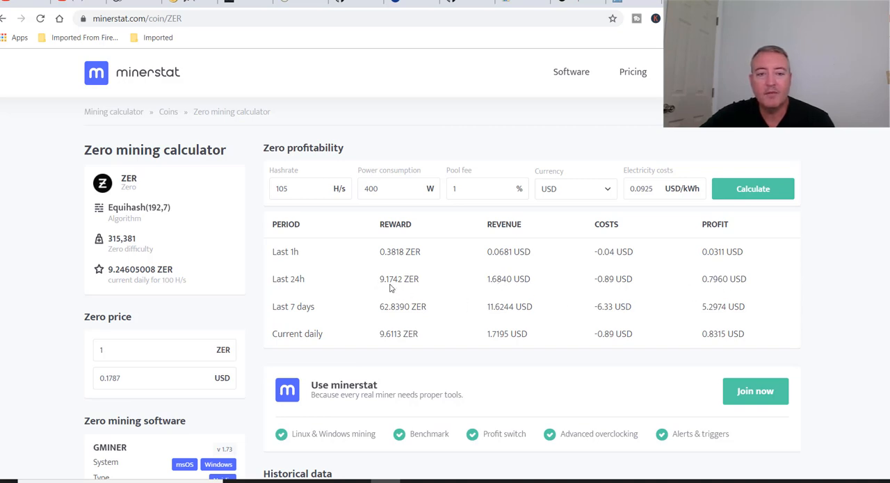
mouse_move(428, 292)
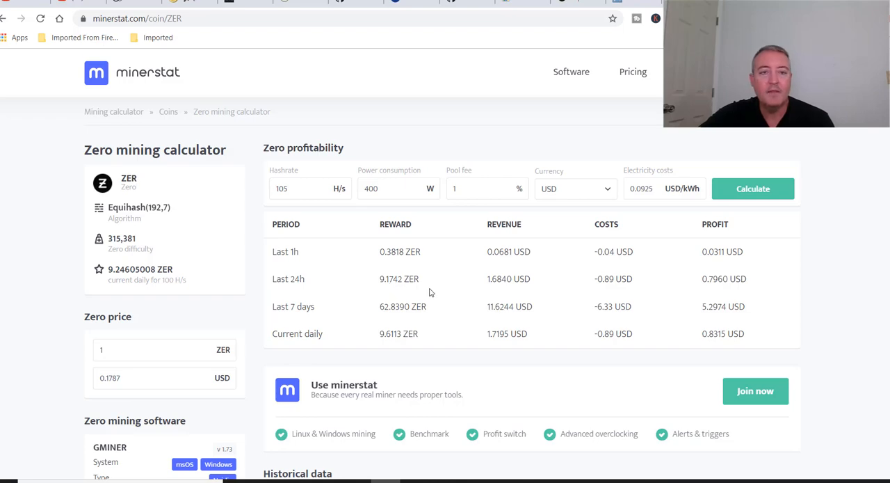
mouse_move(247, 3)
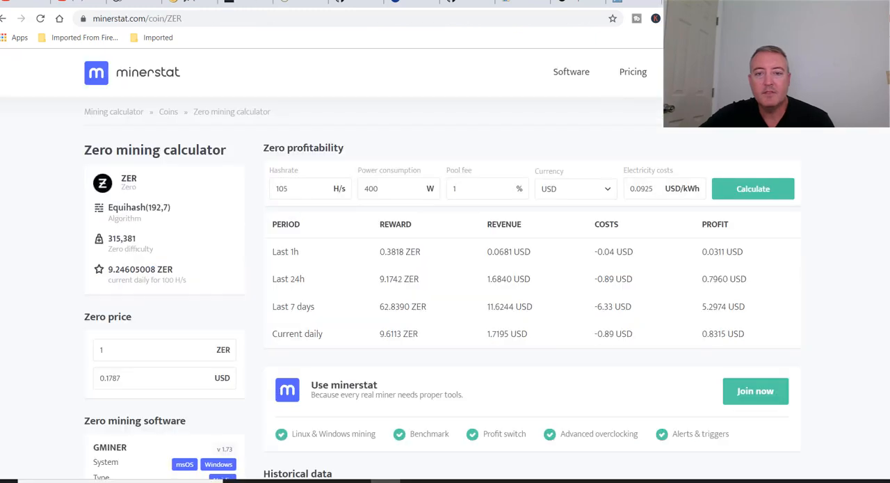
mouse_move(487, 289)
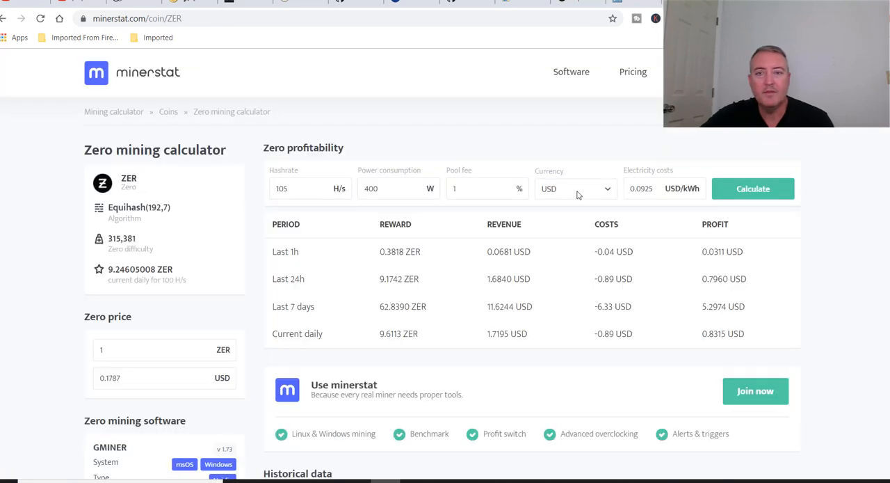
mouse_move(505, 217)
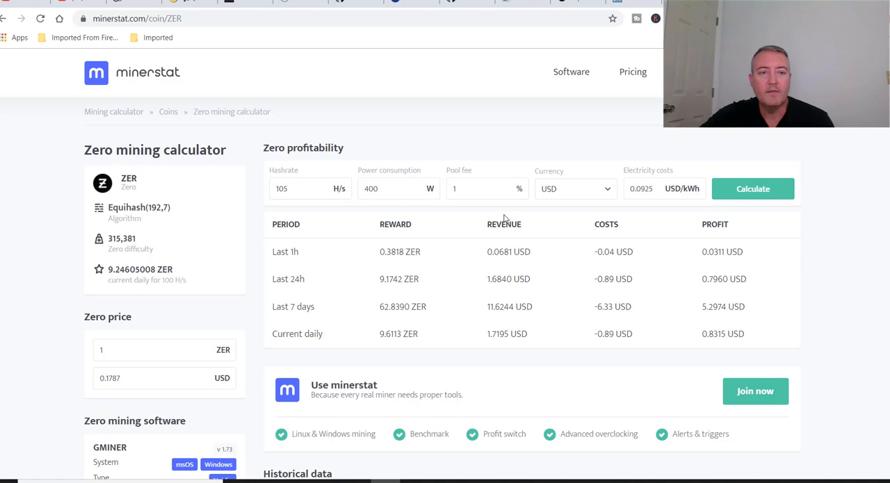
mouse_move(490, 129)
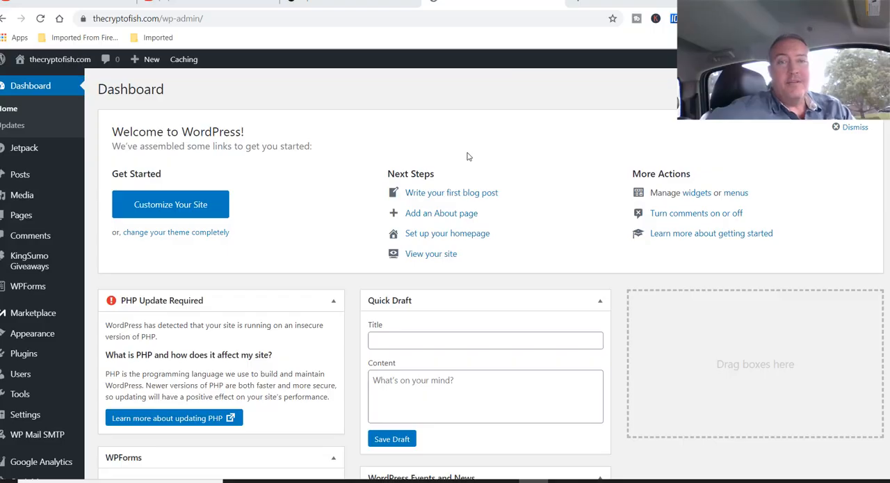
mouse_move(29, 260)
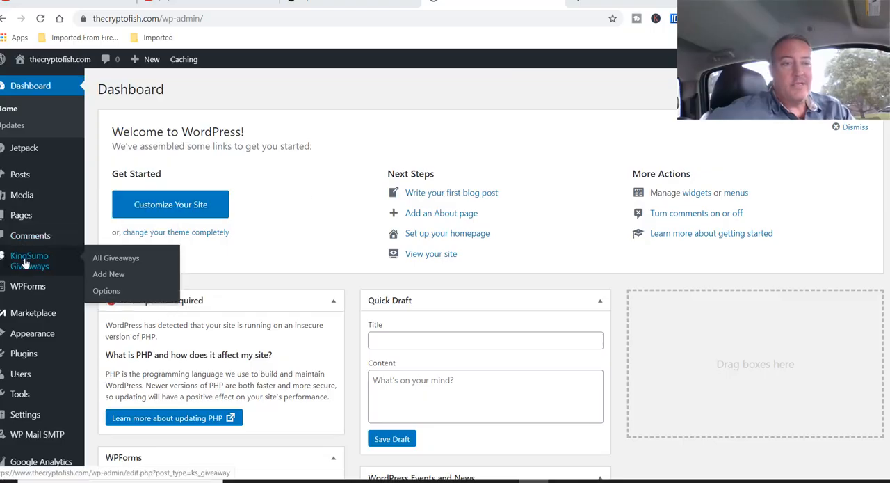
Step: Show all KingSumo giveaways, with Bitcoin Fridays 11-15-2019! listed first
left_click(116, 257)
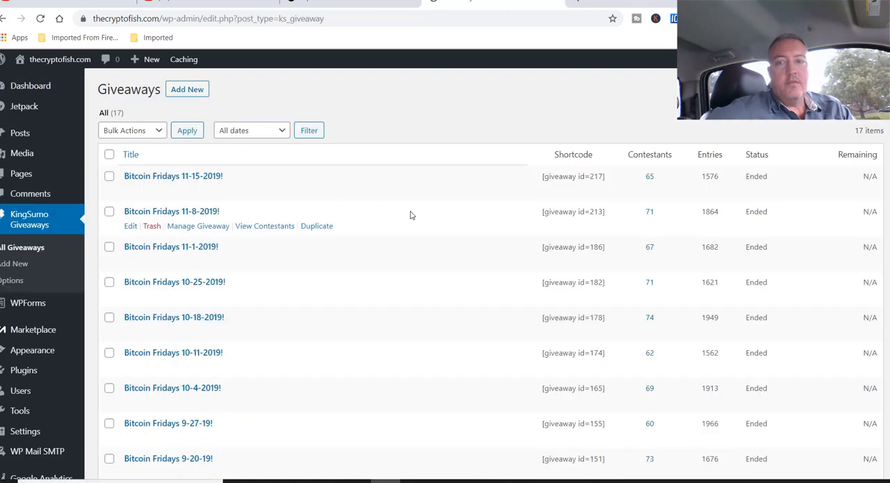
mouse_move(494, 84)
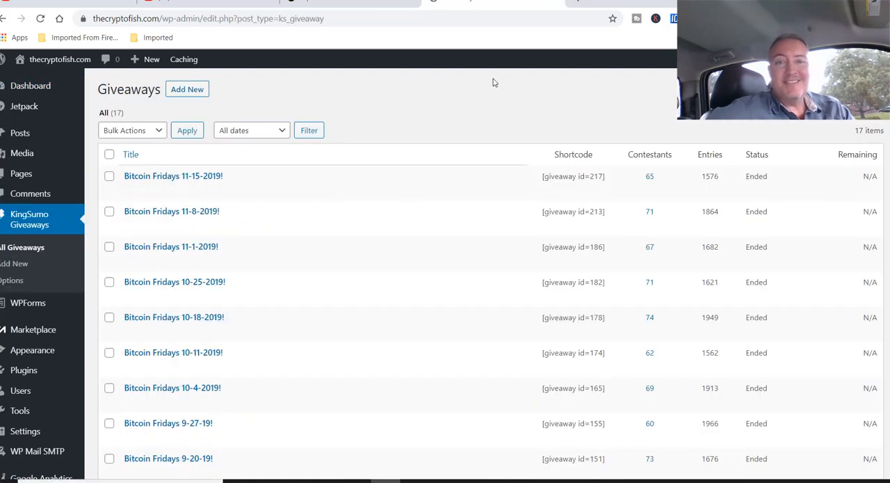
mouse_move(487, 84)
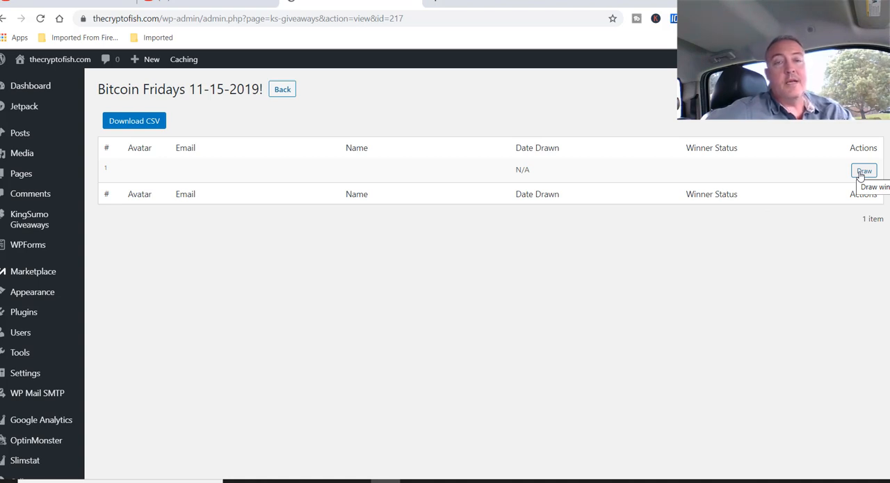
Step: Draw winner John for Bitcoin Fridays 11-15-2019!, confirm him and mark him notified
left_click(864, 170)
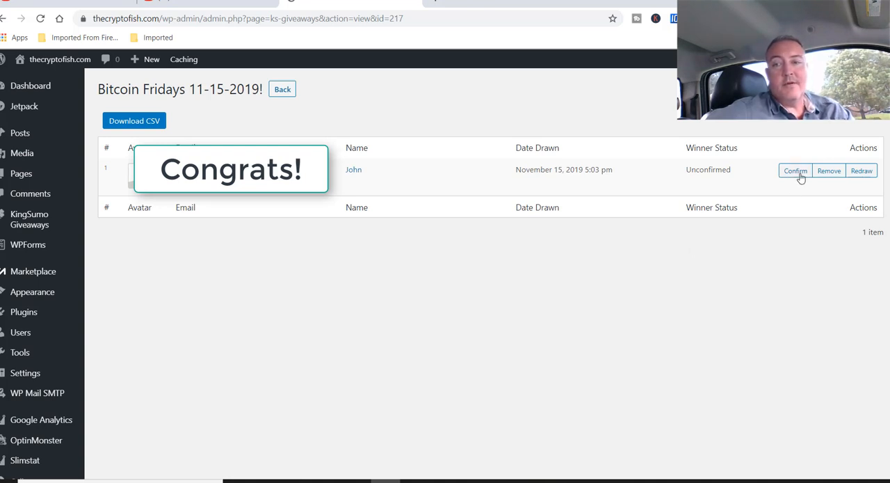
left_click(795, 170)
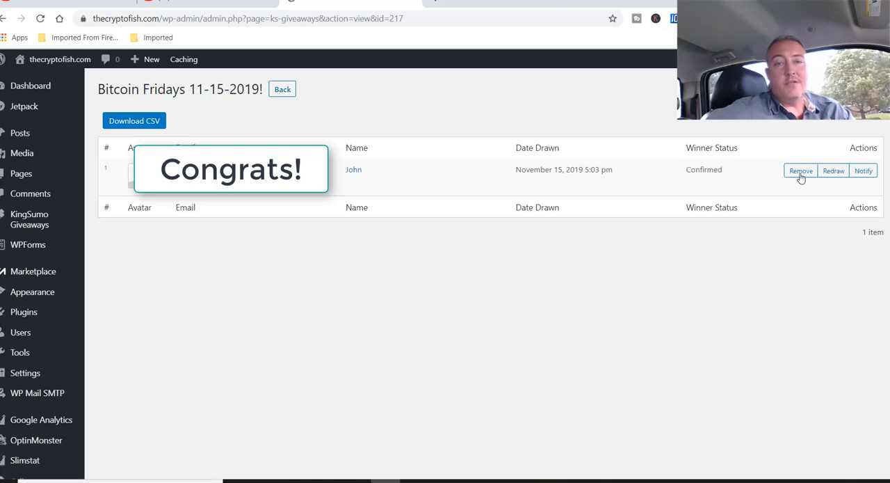
mouse_move(834, 171)
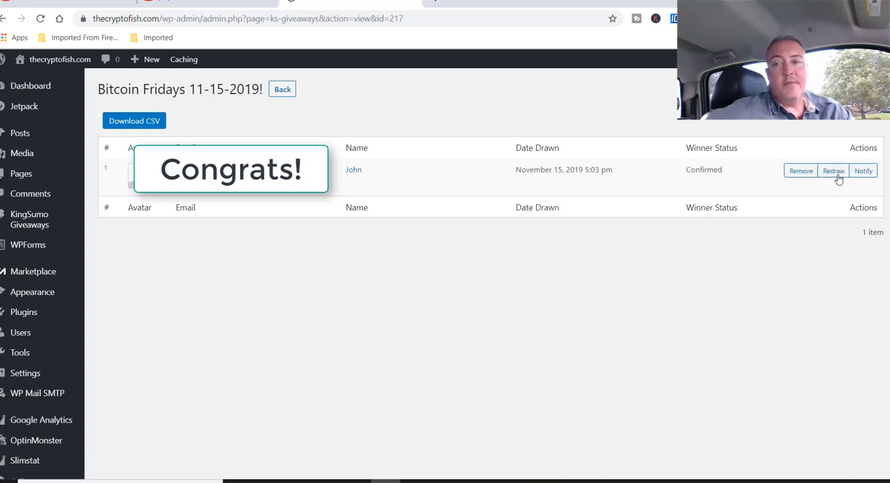
left_click(862, 170)
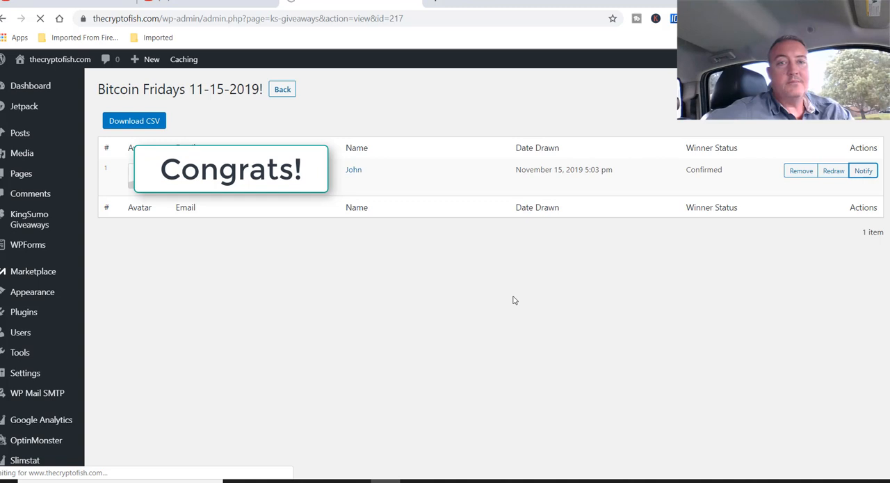
left_click(862, 169)
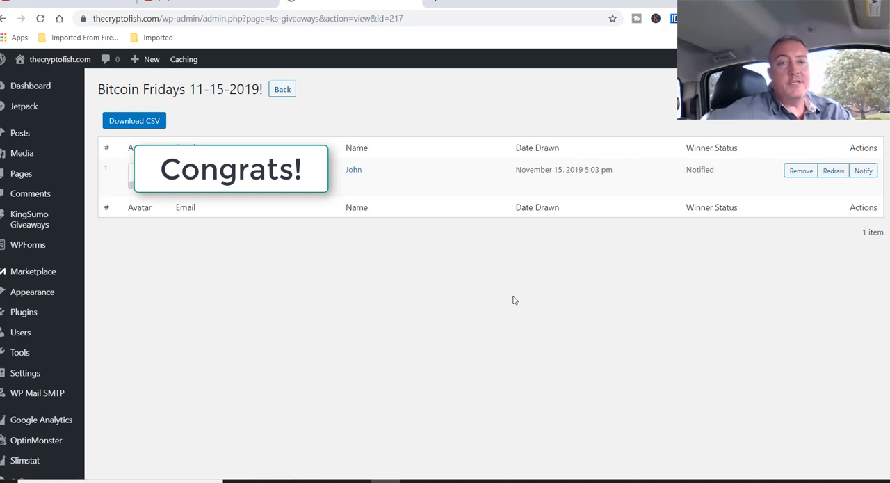